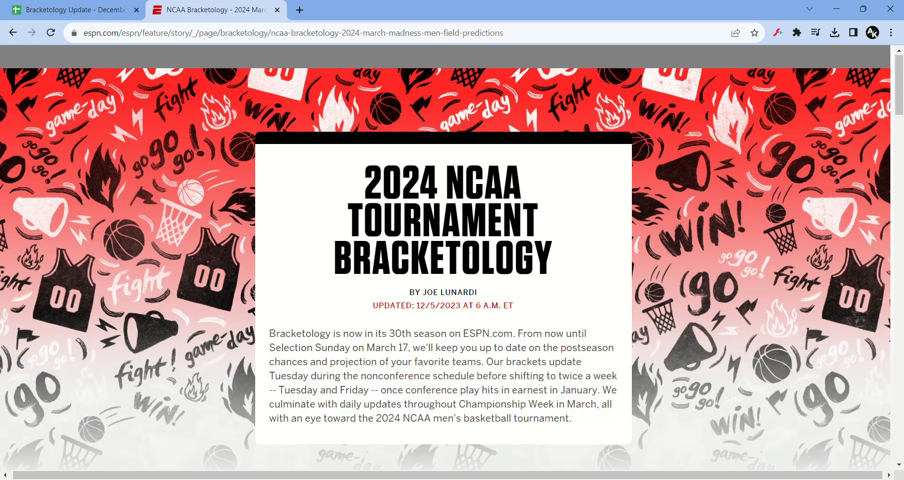
{"action": "mouse_move", "coordinate": [631, 286]}
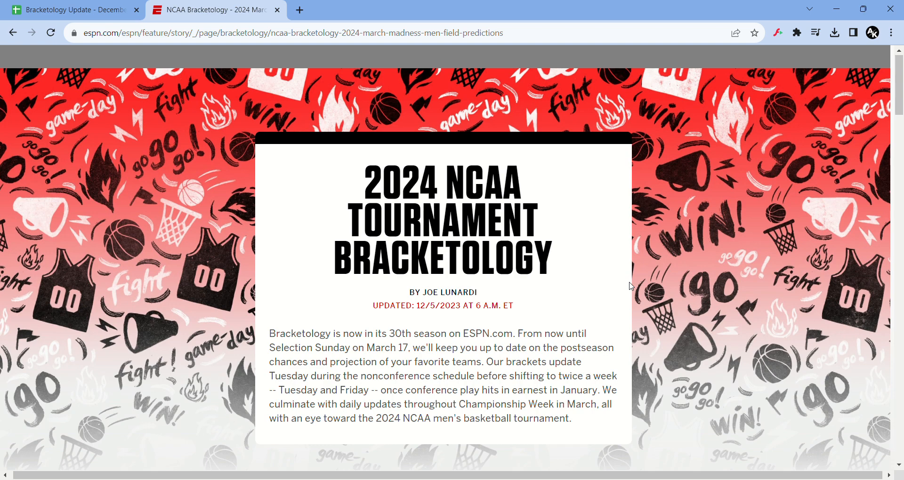
Step: Scroll the ESPN Bracketology article down past Bracket Watch to the On the Bubble lists
{"action": "scroll", "scroll_direction": "down", "scroll_amount": 3}
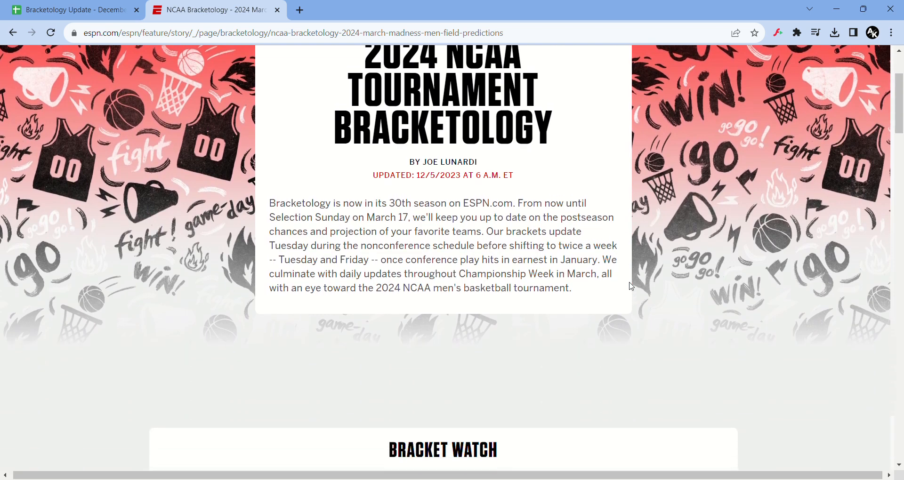
{"action": "scroll", "scroll_direction": "down", "scroll_amount": 3}
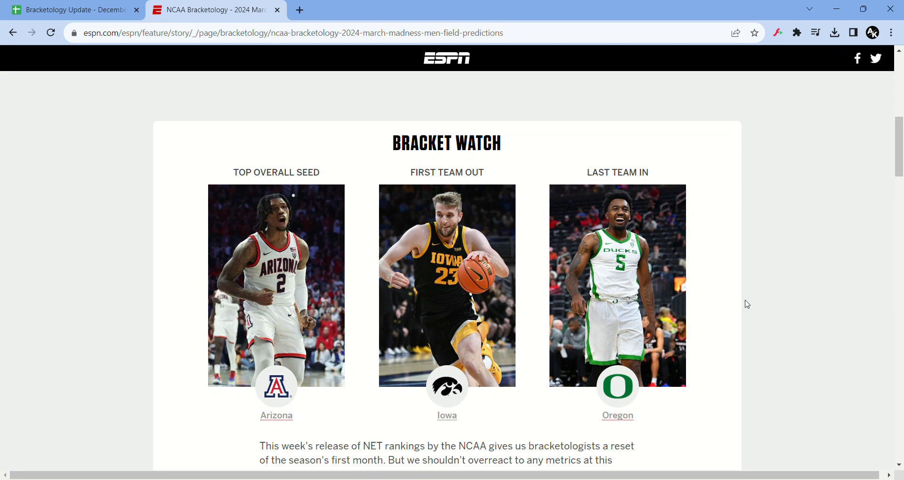
{"action": "mouse_move", "coordinate": [340, 255]}
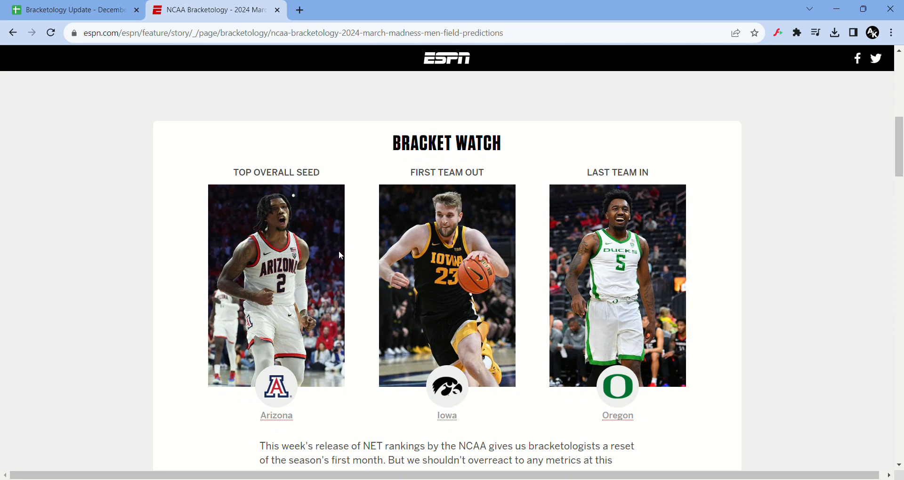
{"action": "mouse_move", "coordinate": [441, 254]}
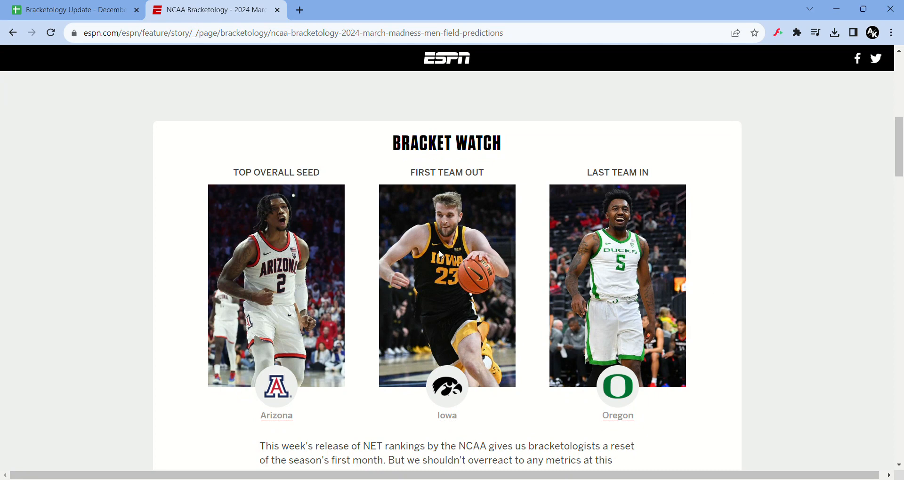
{"action": "mouse_move", "coordinate": [561, 266]}
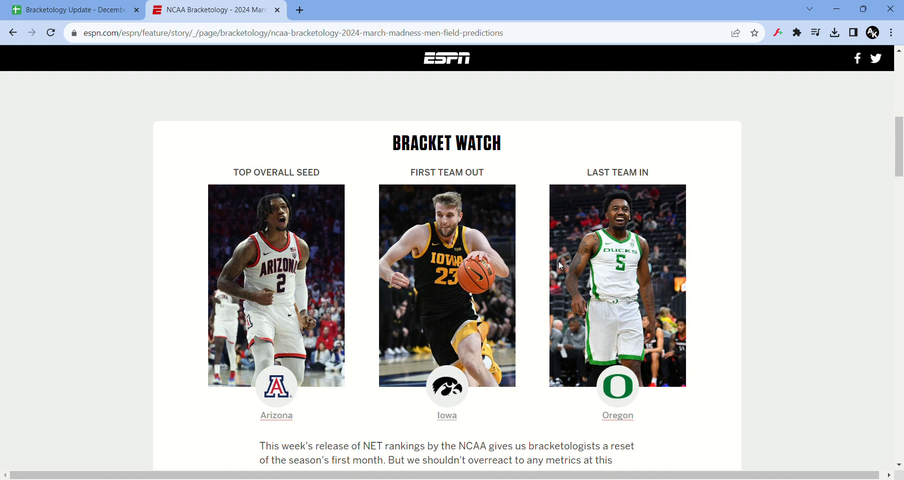
{"action": "mouse_move", "coordinate": [472, 437]}
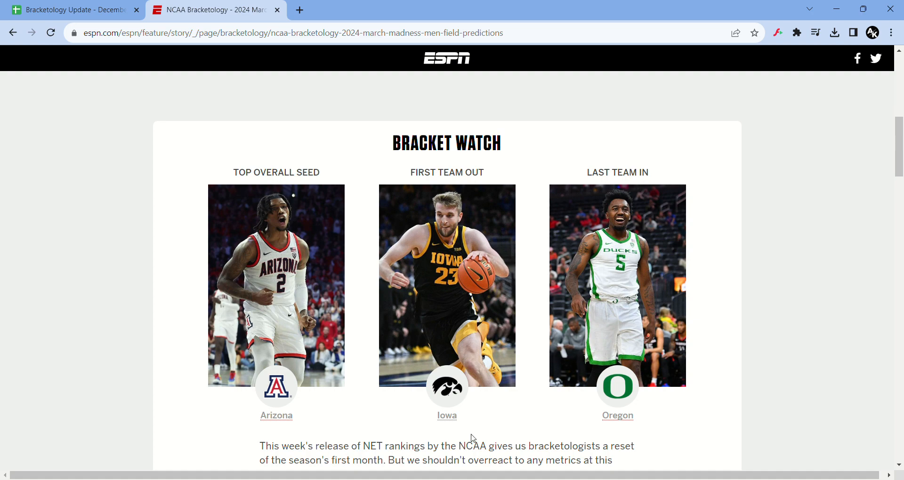
{"action": "scroll", "scroll_direction": "down", "scroll_amount": 3}
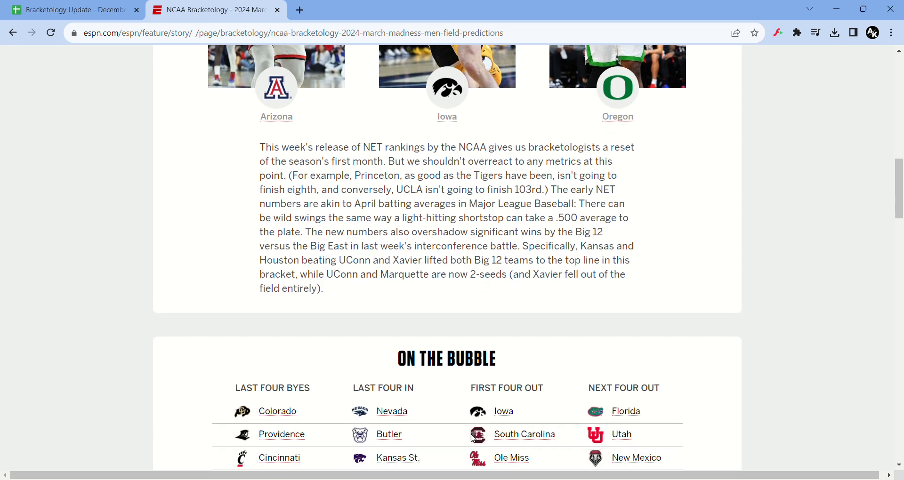
{"action": "scroll", "scroll_direction": "down", "scroll_amount": 3}
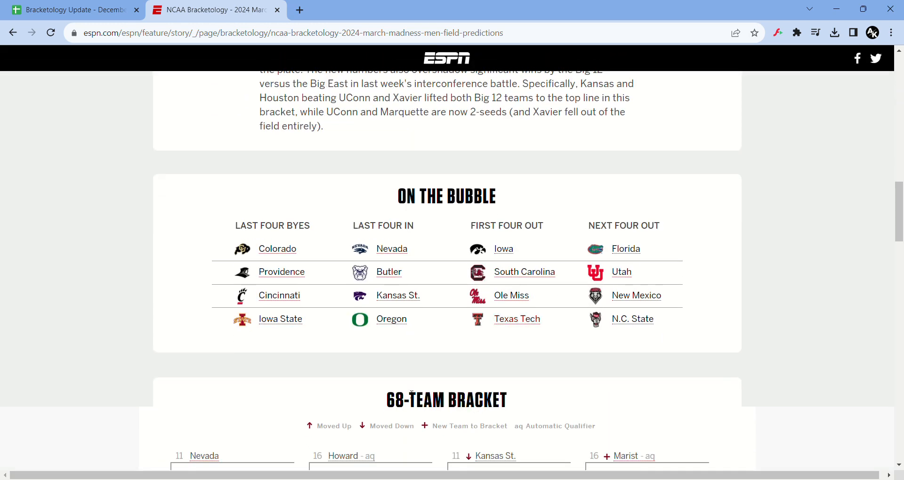
{"action": "mouse_move", "coordinate": [347, 380]}
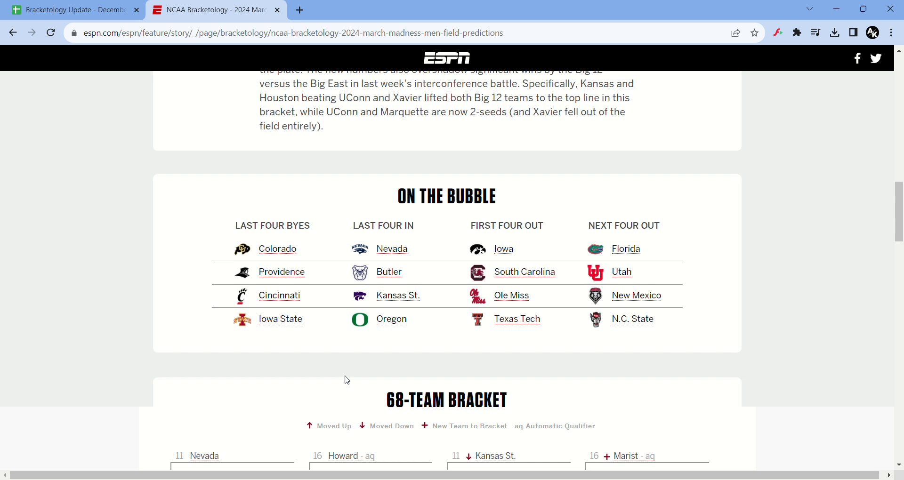
{"action": "mouse_move", "coordinate": [350, 377]}
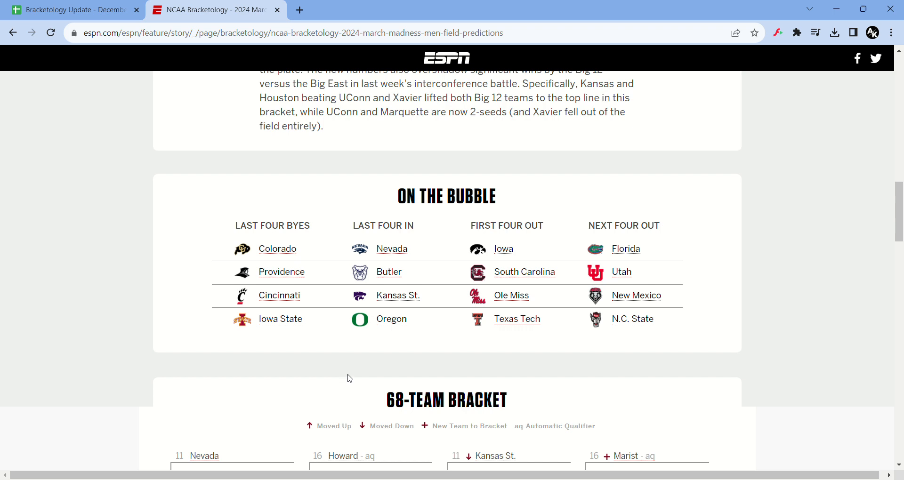
{"action": "mouse_move", "coordinate": [398, 273]}
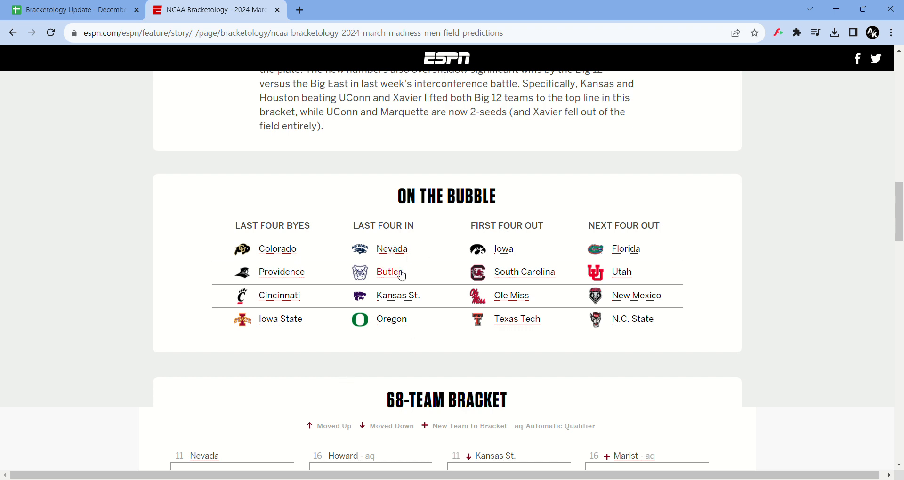
{"action": "mouse_move", "coordinate": [391, 369]}
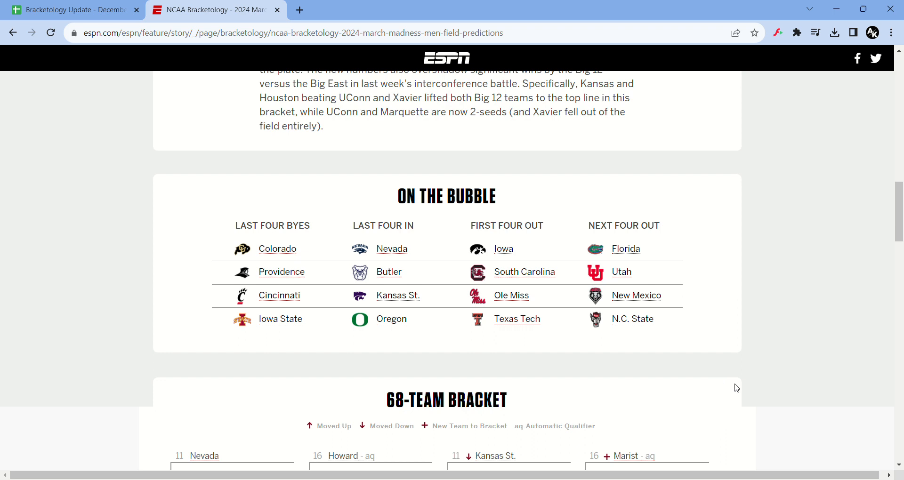
{"action": "mouse_move", "coordinate": [652, 237]}
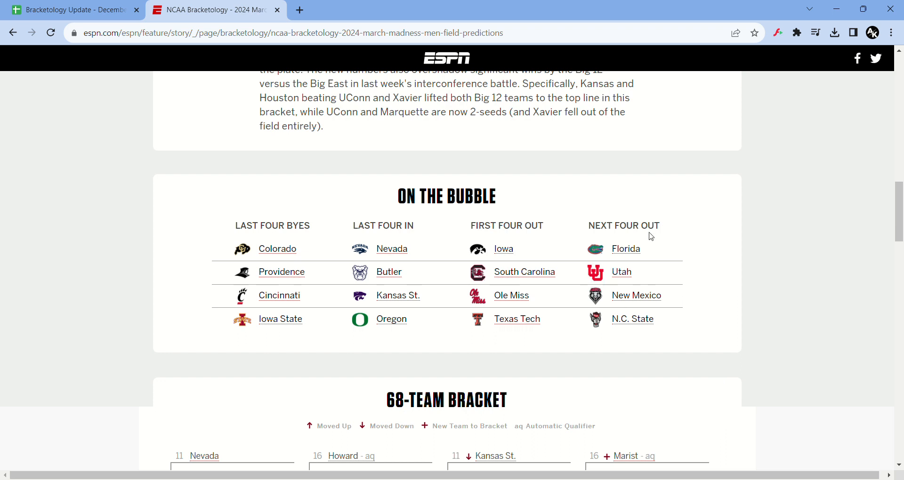
{"action": "mouse_move", "coordinate": [625, 276]}
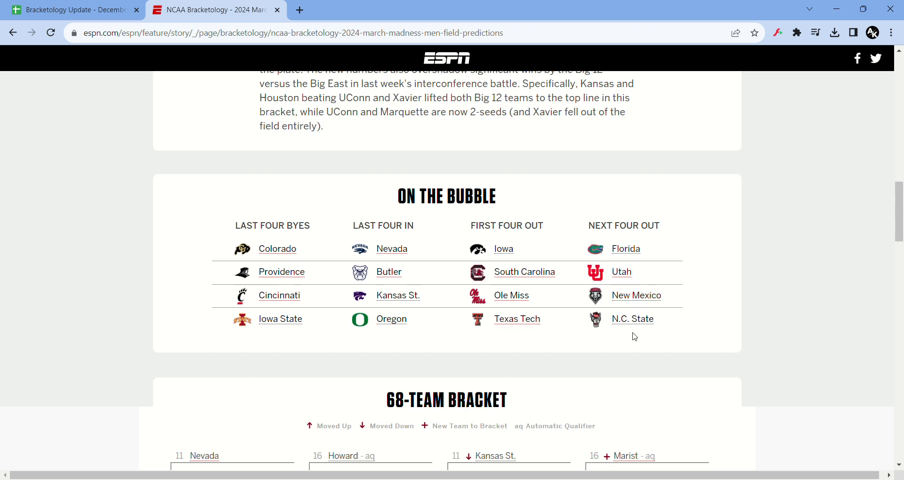
{"action": "mouse_move", "coordinate": [635, 445]}
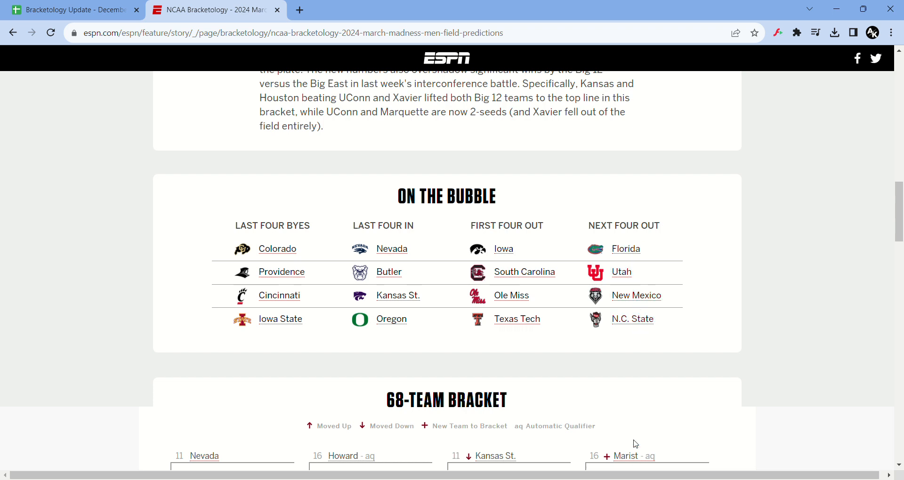
Step: Scroll down to the West (Los Angeles) and Midwest (Detroit) regional brackets
{"action": "scroll", "scroll_direction": "down", "scroll_amount": 3}
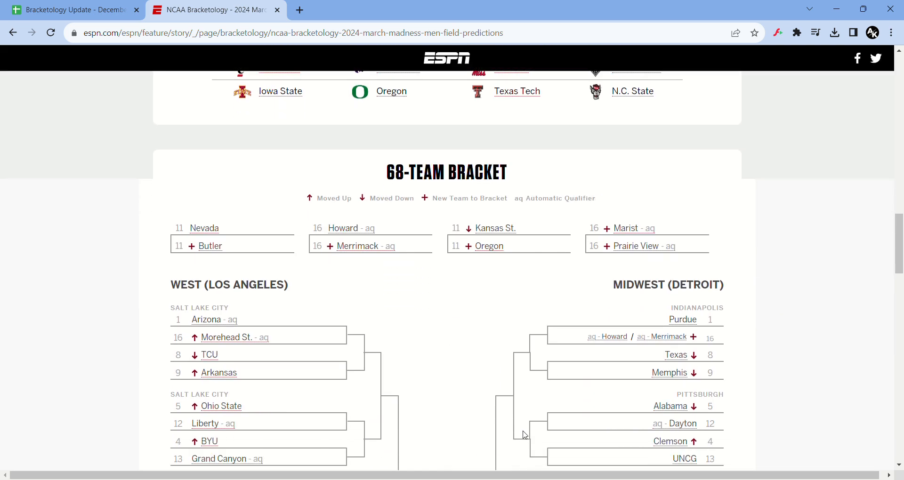
{"action": "scroll", "scroll_direction": "down", "scroll_amount": 3}
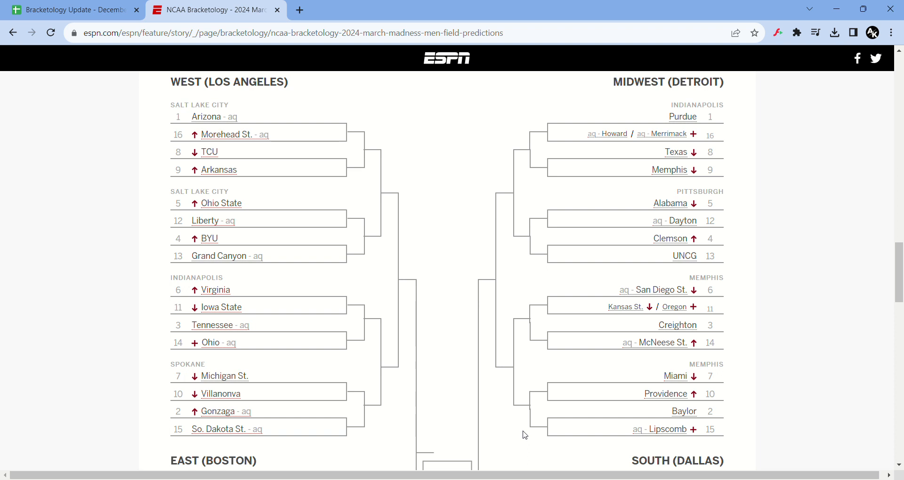
{"action": "mouse_move", "coordinate": [633, 318]}
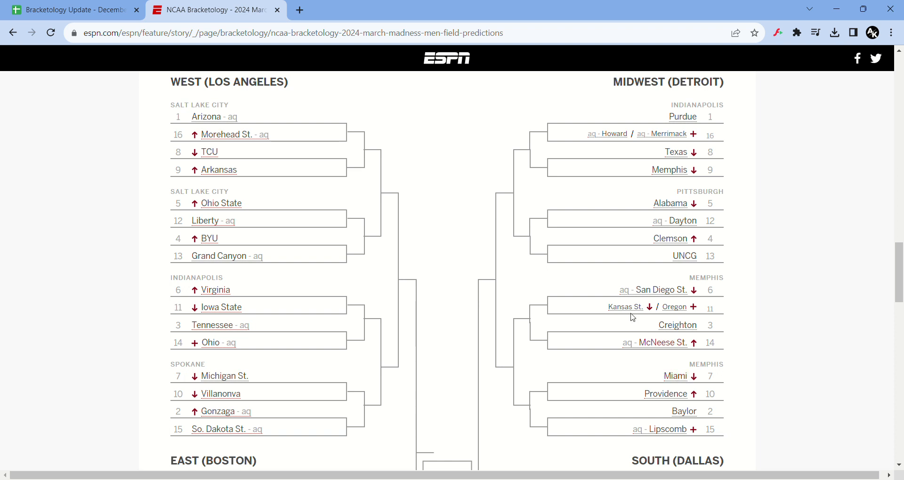
{"action": "mouse_move", "coordinate": [745, 155]}
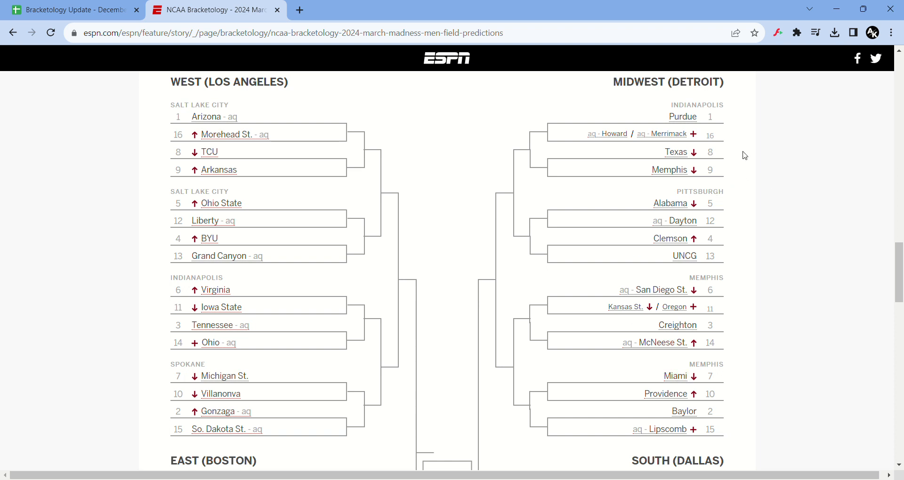
{"action": "mouse_move", "coordinate": [722, 147]}
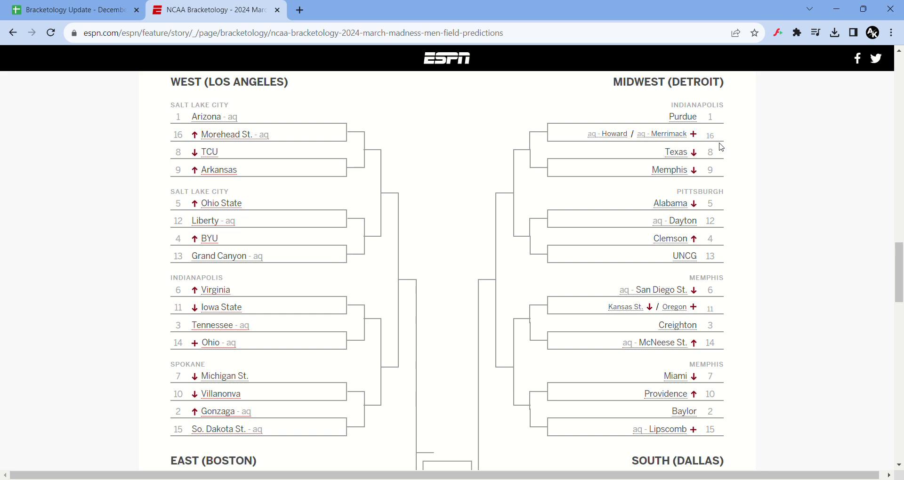
{"action": "scroll", "scroll_direction": "down", "scroll_amount": 3}
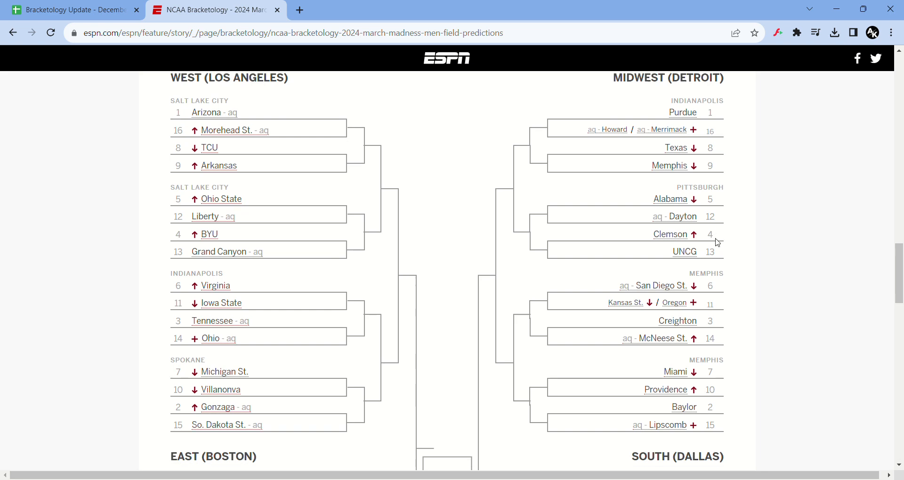
Step: Scroll down to the East (Boston) and South (Dallas) regional brackets
{"action": "scroll", "scroll_direction": "down", "scroll_amount": 3}
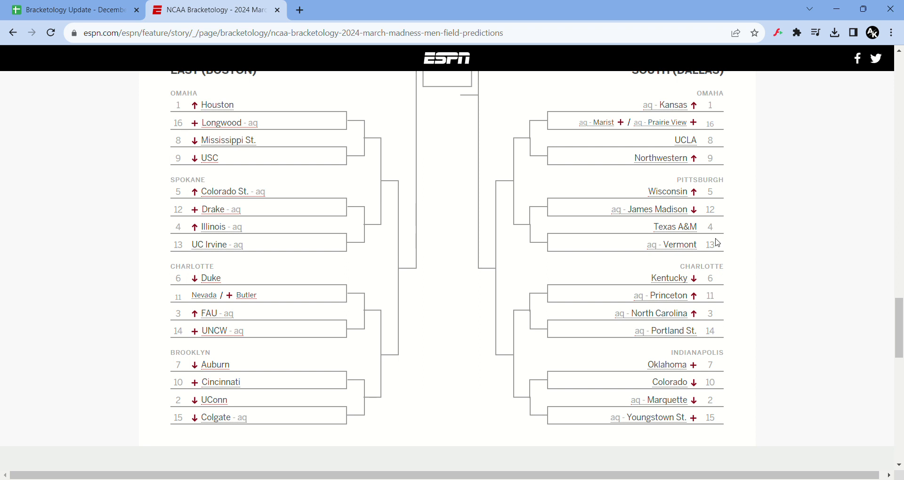
{"action": "mouse_move", "coordinate": [709, 308]}
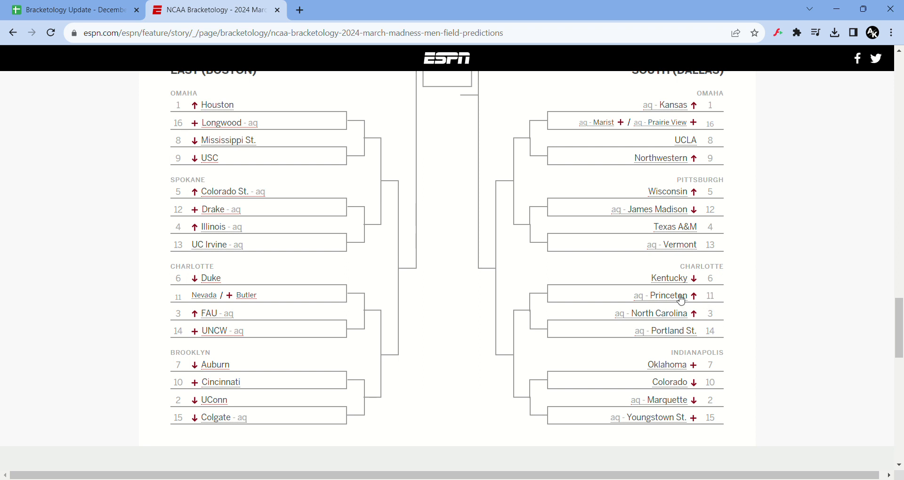
Step: Glance at the bracket spreadsheet, then scroll the article to the Conference Breakdown table
{"action": "left_click", "coordinate": [71, 9]}
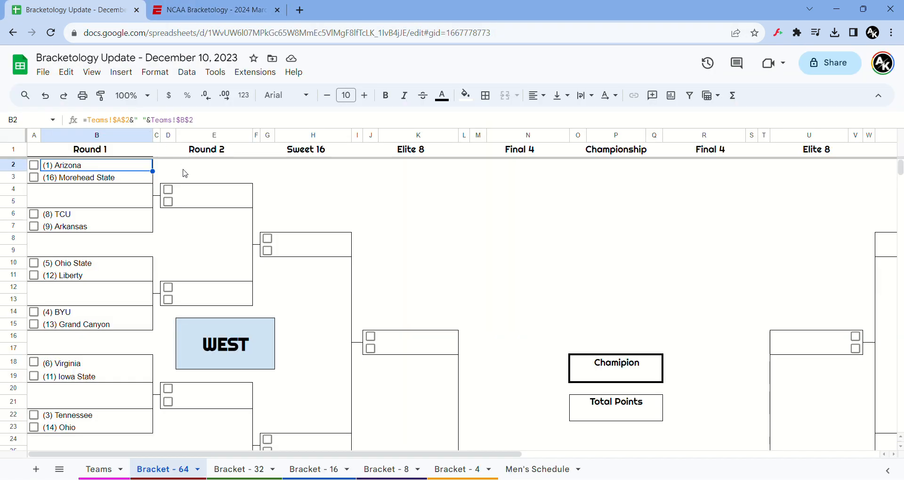
{"action": "mouse_move", "coordinate": [256, 223]}
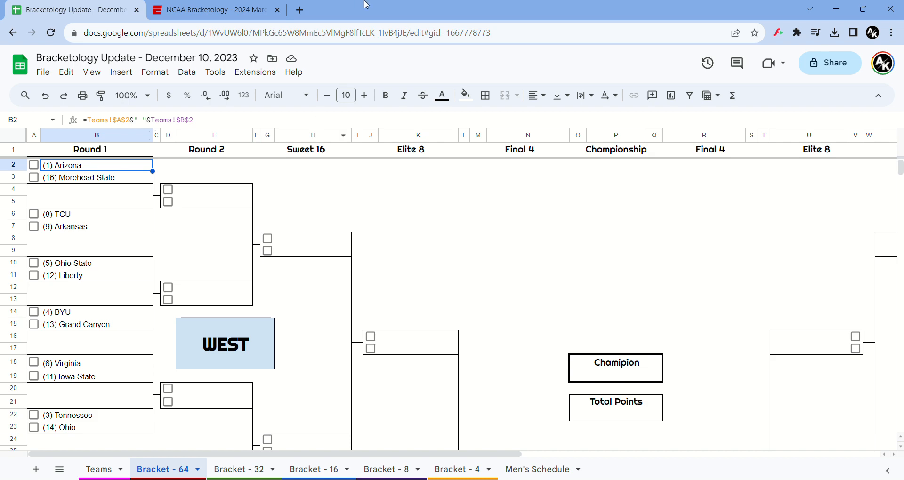
{"action": "left_click", "coordinate": [216, 10]}
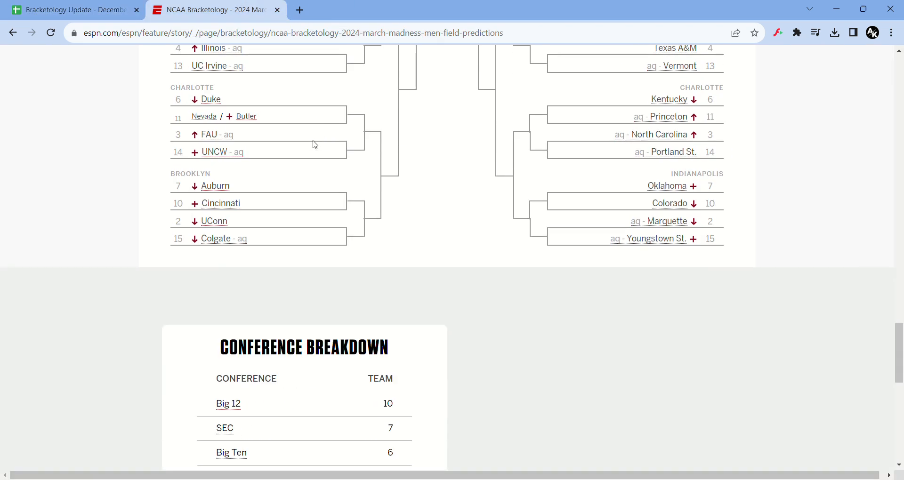
{"action": "scroll", "scroll_direction": "down", "scroll_amount": 3}
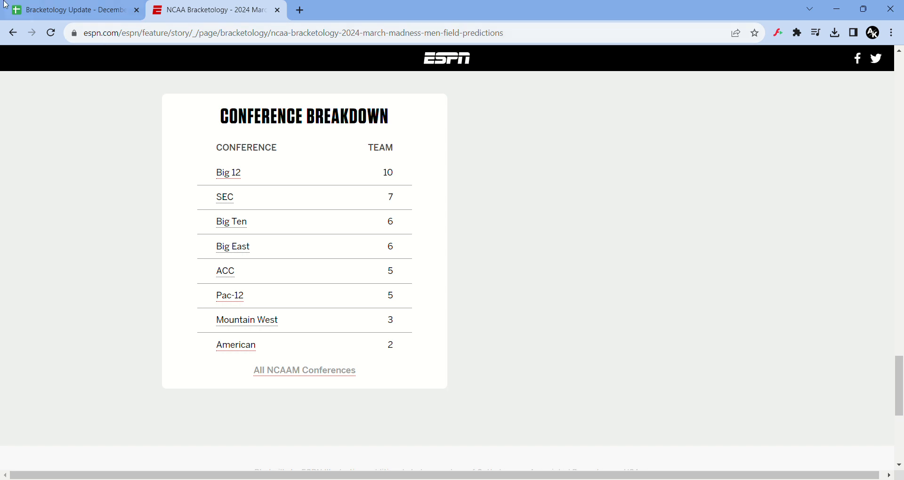
Step: Switch to the Bracketology Update workbook showing the empty Bracket - 64 sheet
{"action": "left_click", "coordinate": [71, 10]}
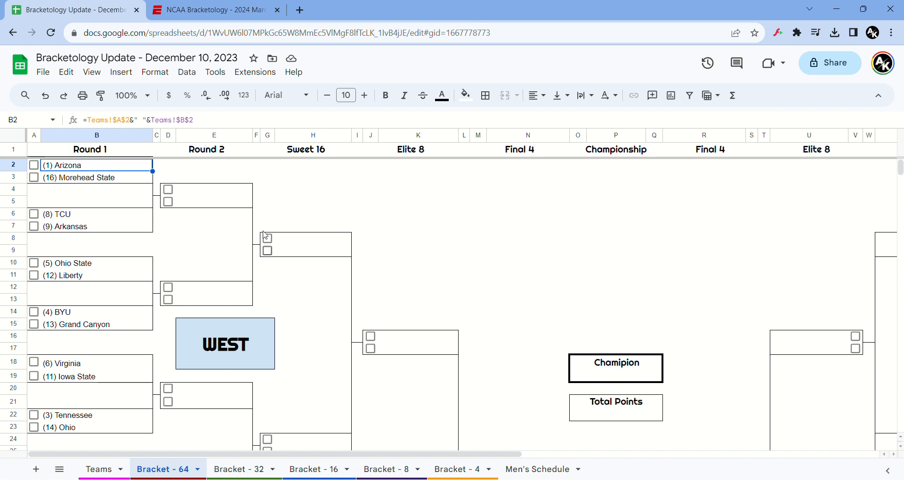
Step: Pick West Round 1 winners Arizona, TCU, Ohio State and BYU
{"action": "left_click", "coordinate": [33, 164]}
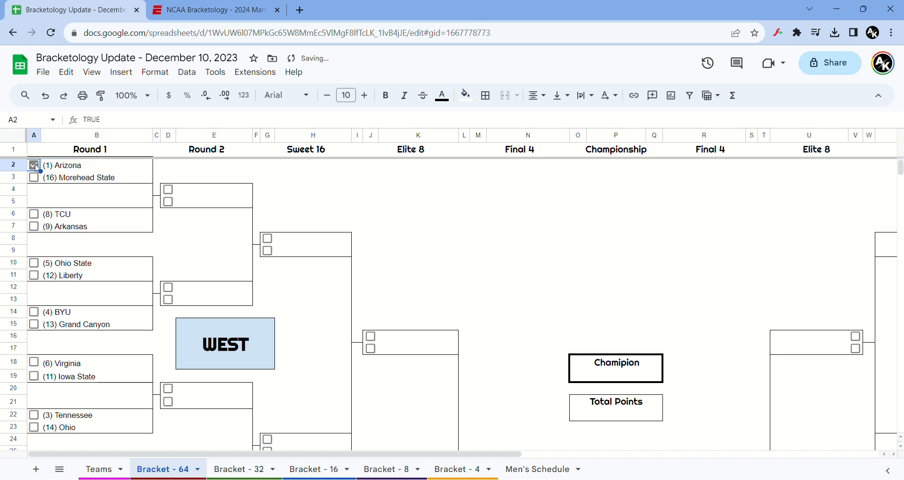
{"action": "left_click", "coordinate": [34, 165]}
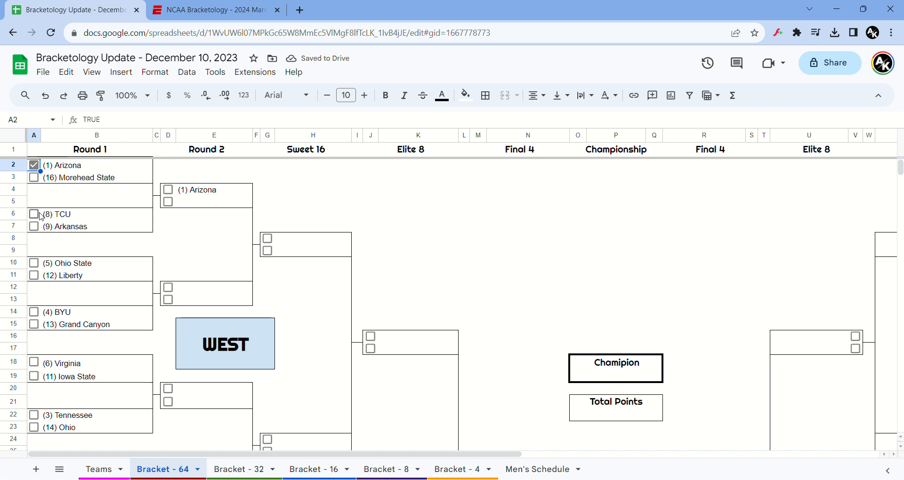
{"action": "left_click", "coordinate": [34, 214]}
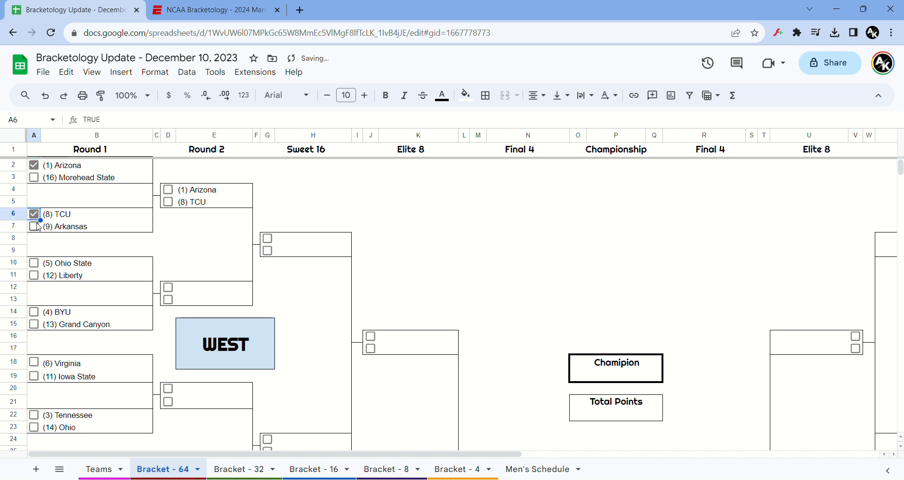
{"action": "left_click", "coordinate": [33, 263]}
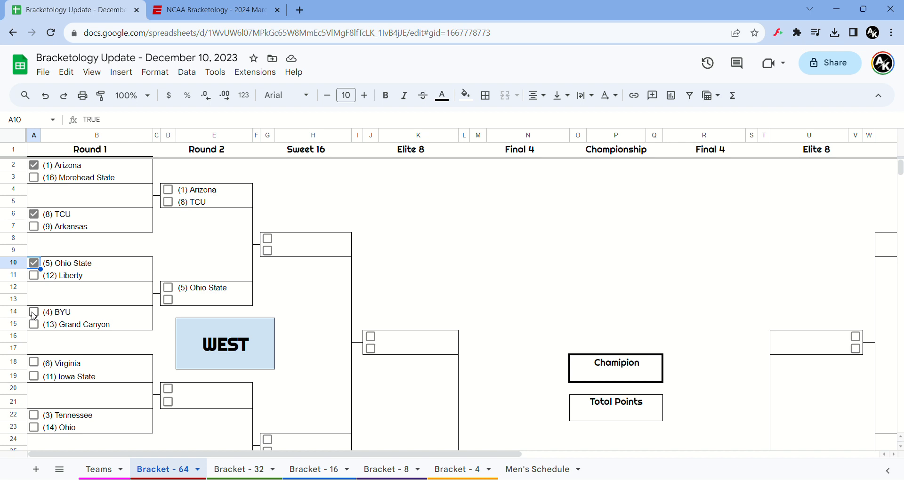
{"action": "left_click", "coordinate": [34, 311]}
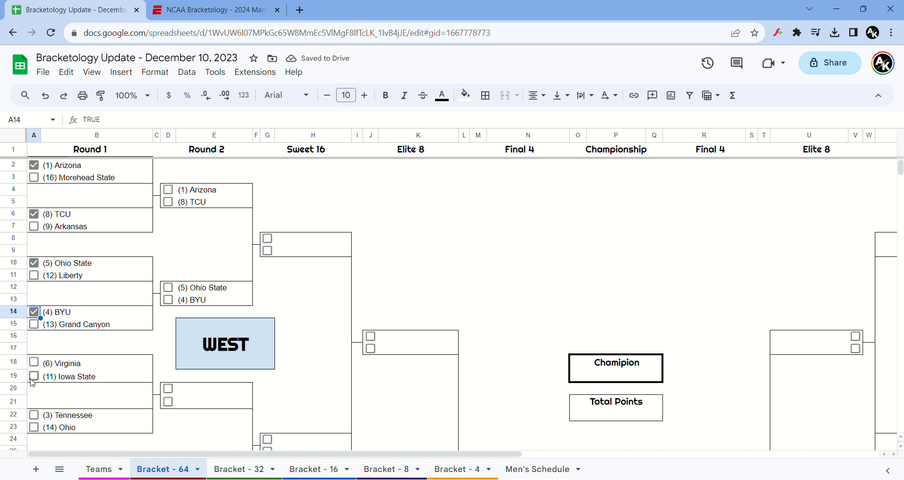
Step: Pick West Round 1 winners Iowa State, Tennessee, Michigan State and Gonzaga
{"action": "left_click", "coordinate": [33, 377]}
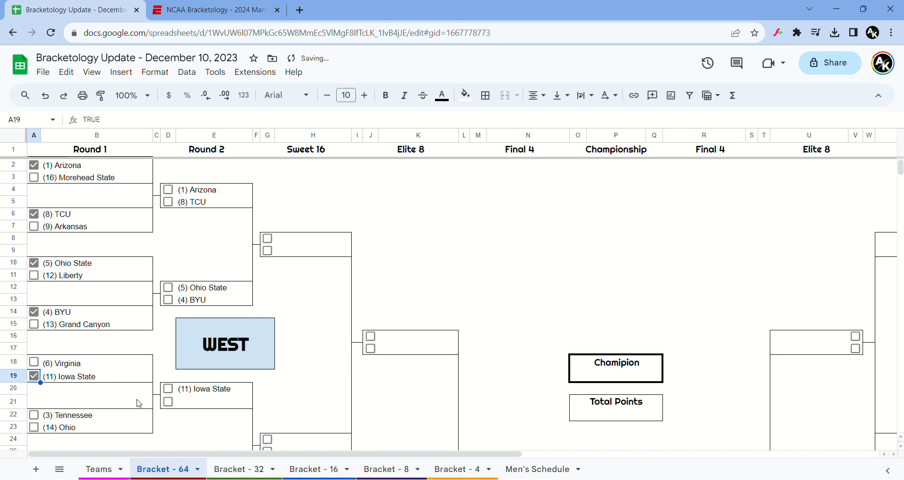
{"action": "mouse_move", "coordinate": [155, 402]}
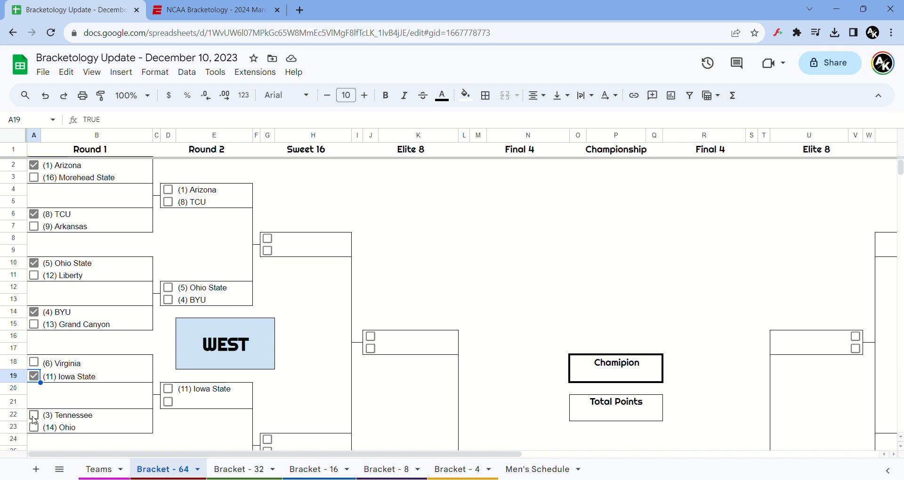
{"action": "left_click", "coordinate": [34, 414]}
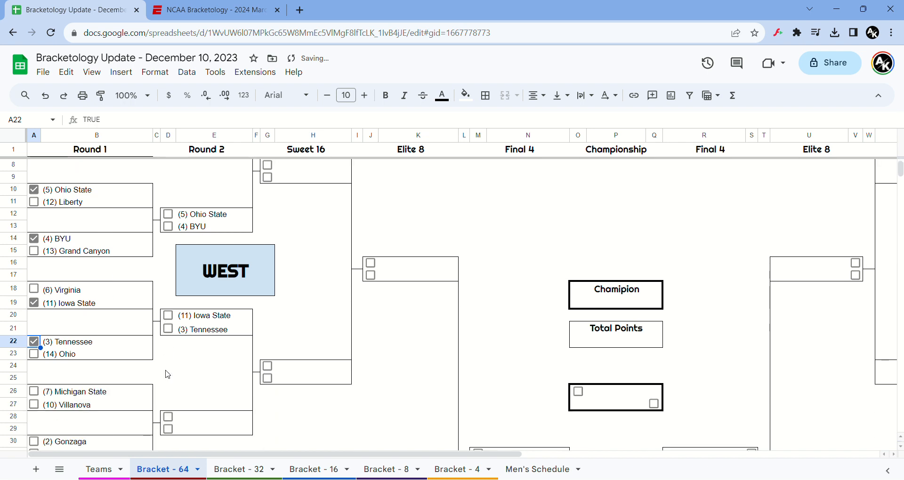
{"action": "scroll", "scroll_direction": "down", "scroll_amount": 3}
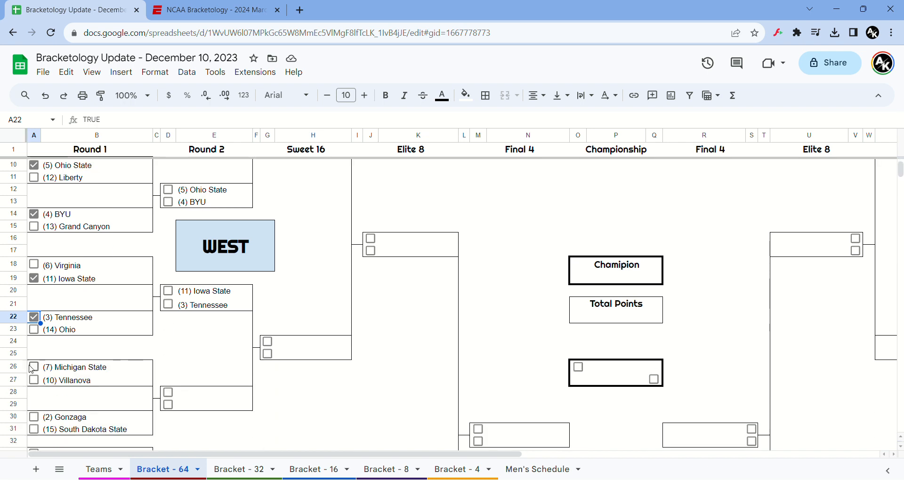
{"action": "left_click", "coordinate": [34, 367]}
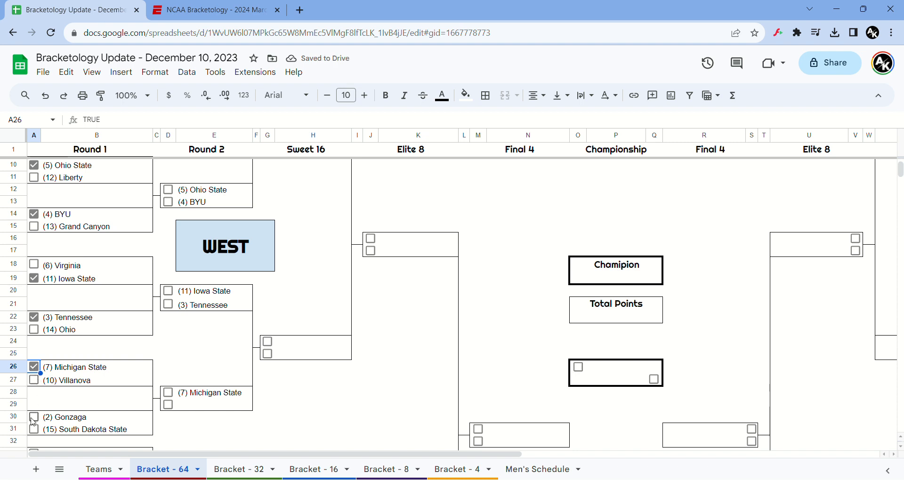
{"action": "left_click", "coordinate": [34, 417]}
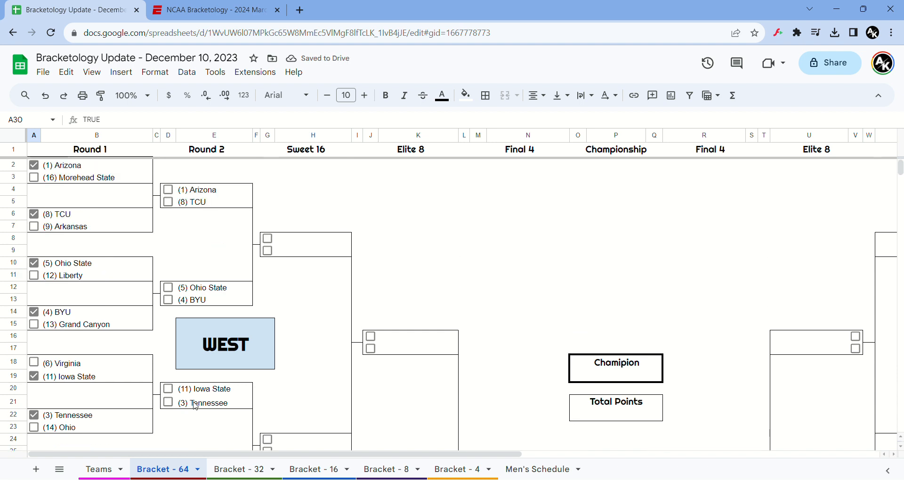
Step: Advance Arizona, Ohio State, Tennessee and Michigan State through West Round 2
{"action": "left_click", "coordinate": [168, 190]}
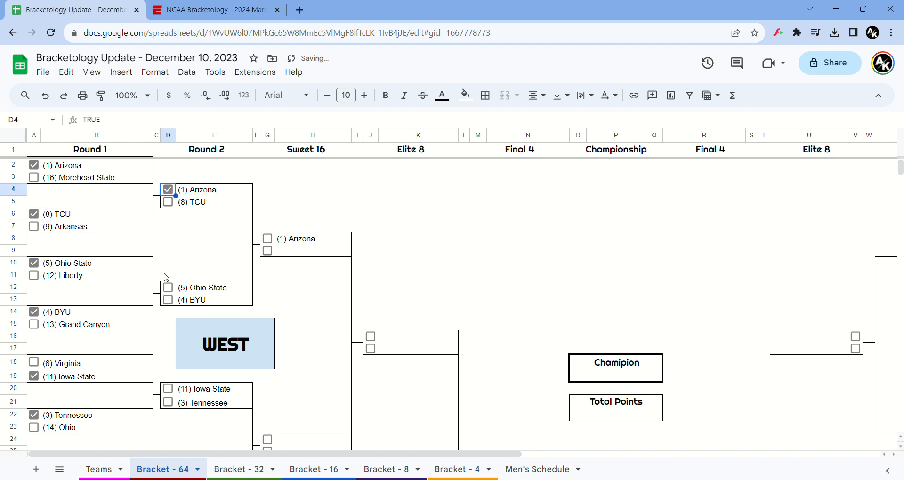
{"action": "left_click", "coordinate": [168, 288]}
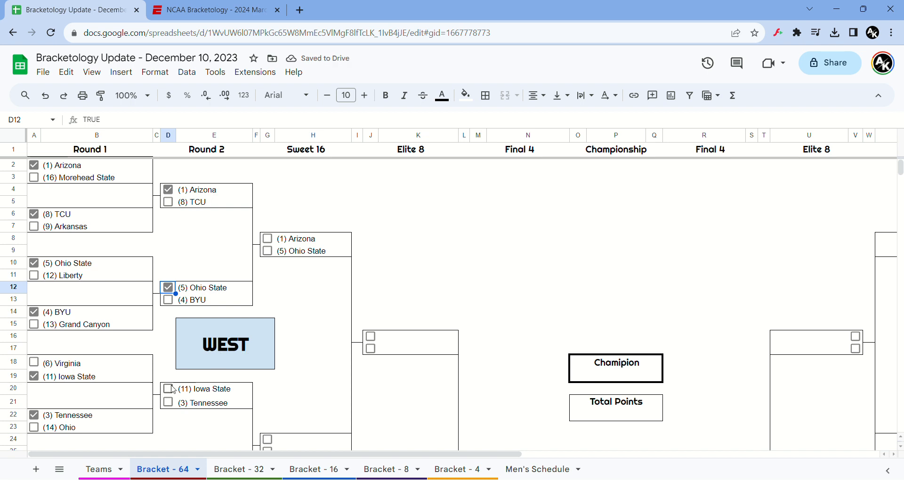
{"action": "mouse_move", "coordinate": [173, 403]}
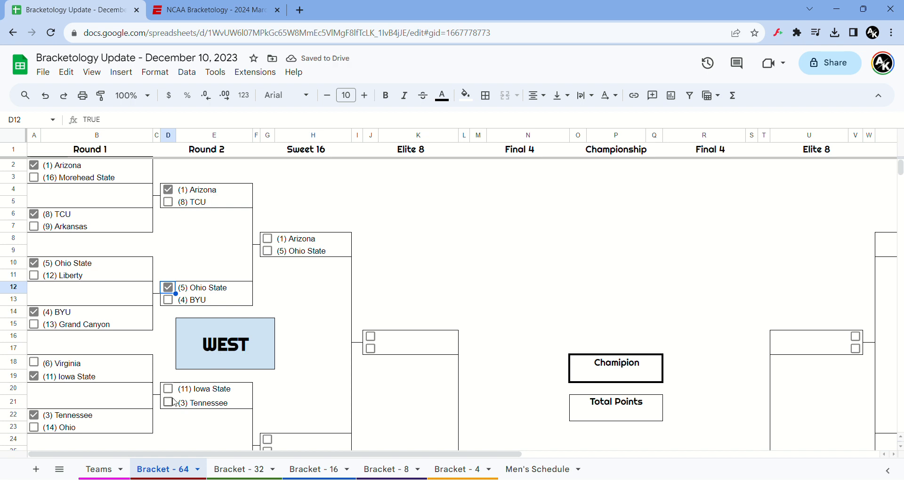
{"action": "left_click", "coordinate": [168, 403]}
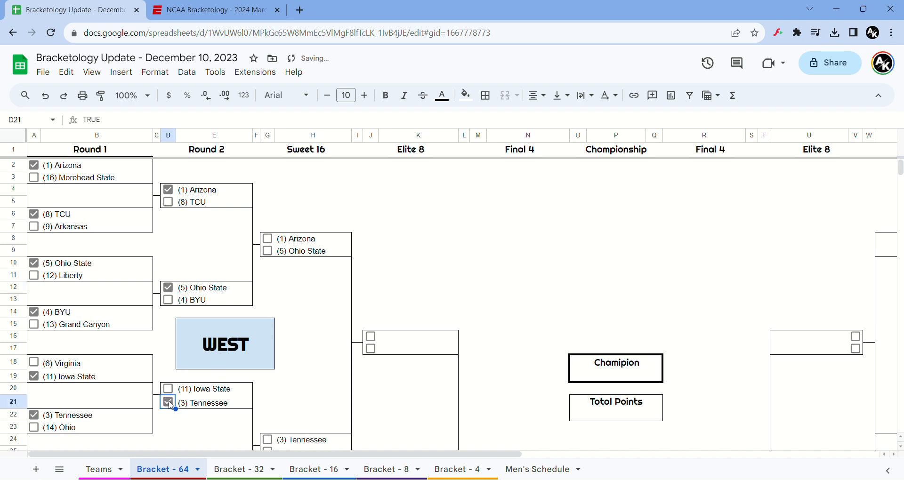
{"action": "scroll", "scroll_direction": "down", "scroll_amount": 3}
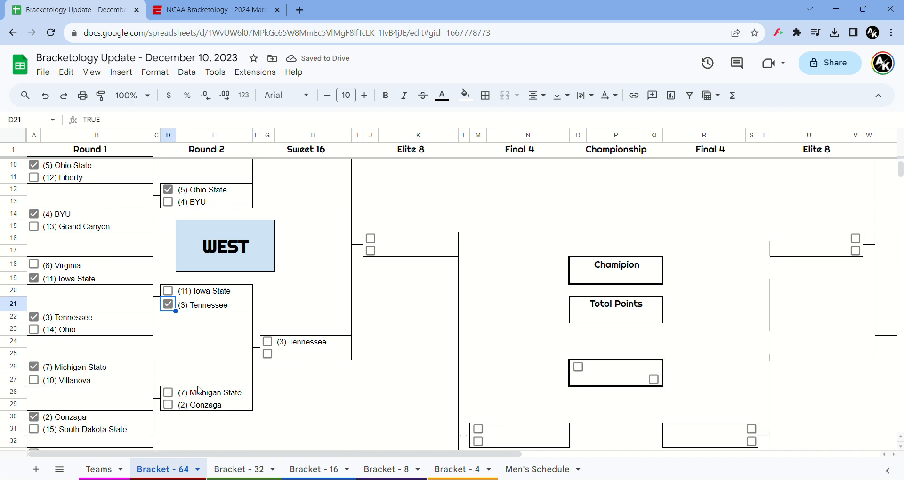
{"action": "left_click", "coordinate": [168, 391]}
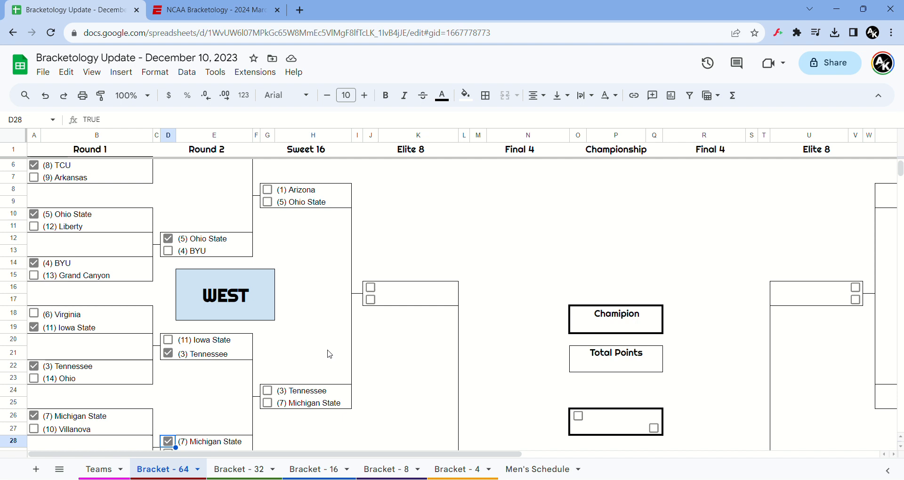
Step: Send Arizona and Michigan State through the Sweet 16, then Arizona wins the West Elite 8
{"action": "left_click", "coordinate": [267, 190]}
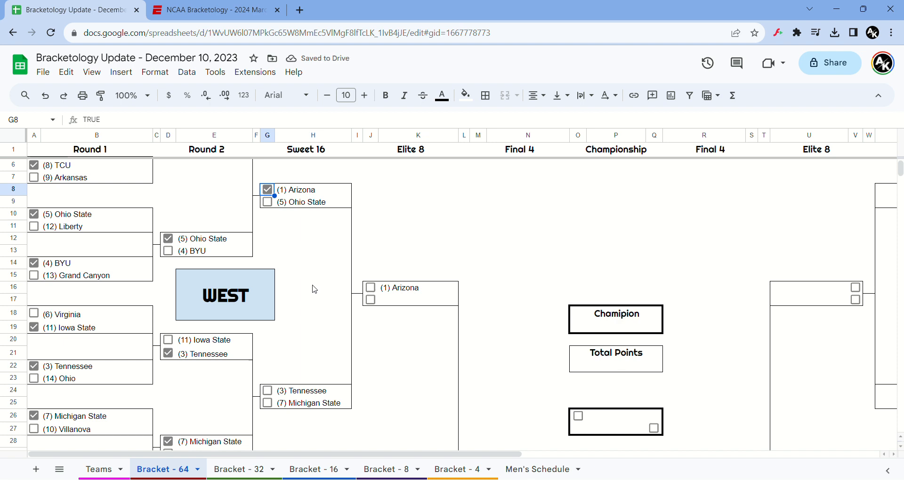
{"action": "left_click", "coordinate": [267, 404]}
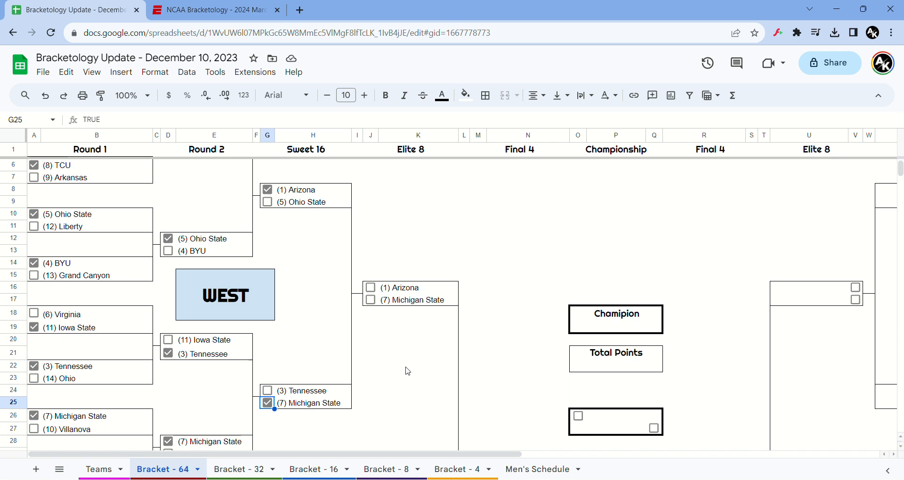
{"action": "left_click", "coordinate": [370, 288]}
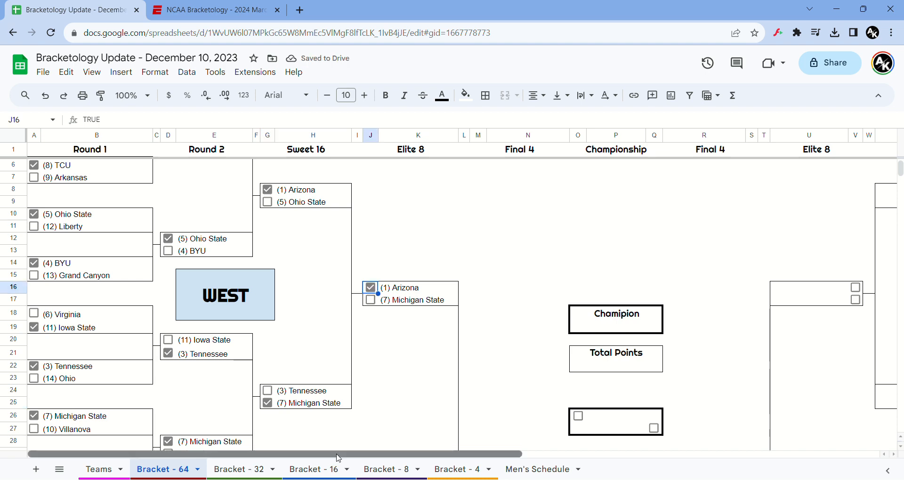
Step: Pick Midwest Round 1 winners Purdue, Texas and Alabama
{"action": "scroll", "scroll_direction": "right", "scroll_amount": 3}
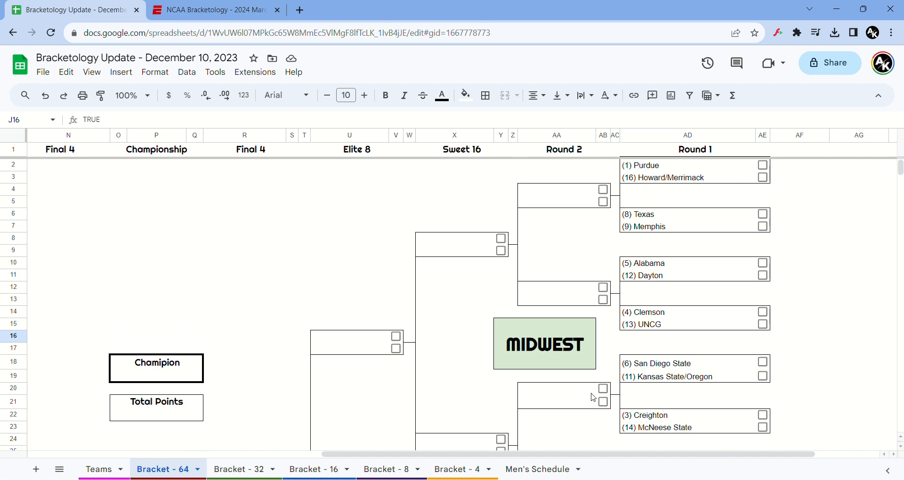
{"action": "mouse_move", "coordinate": [643, 303]}
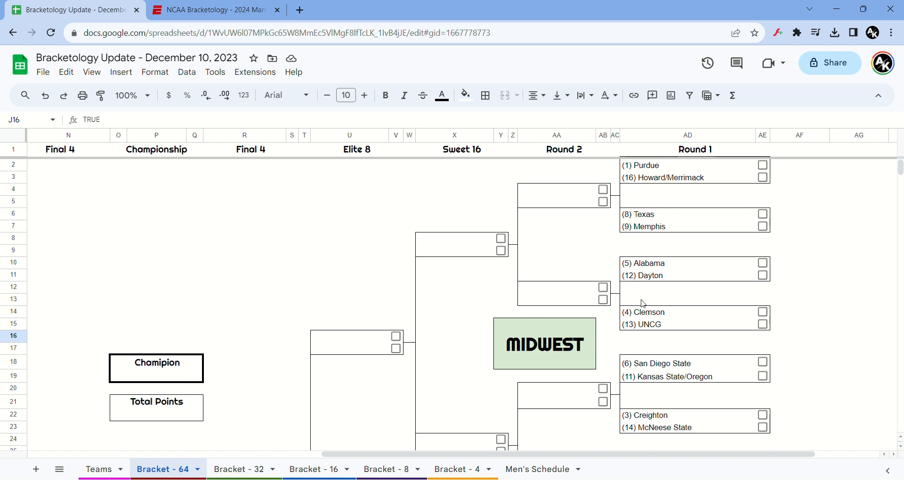
{"action": "left_click", "coordinate": [763, 166]}
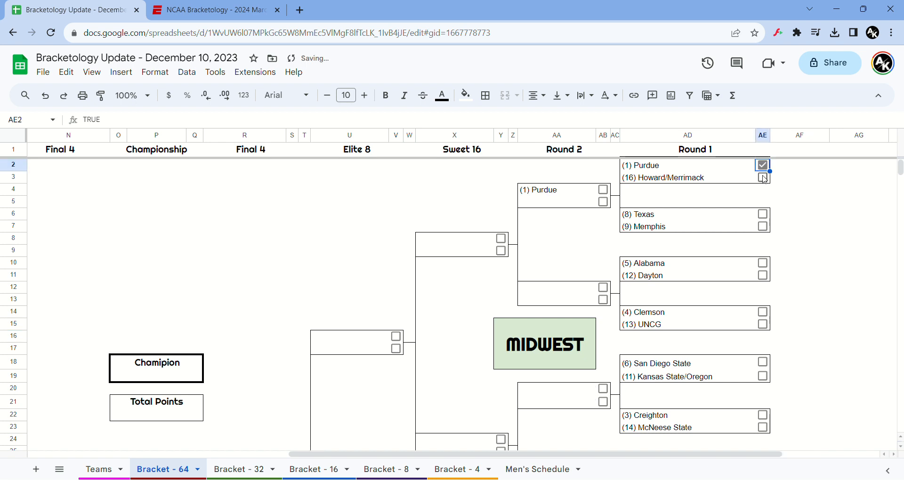
{"action": "left_click", "coordinate": [763, 177]}
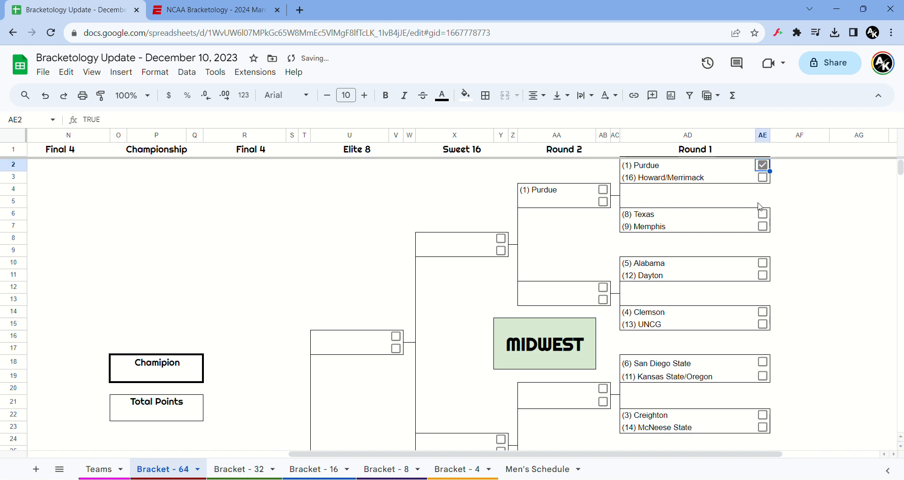
{"action": "left_click", "coordinate": [763, 214]}
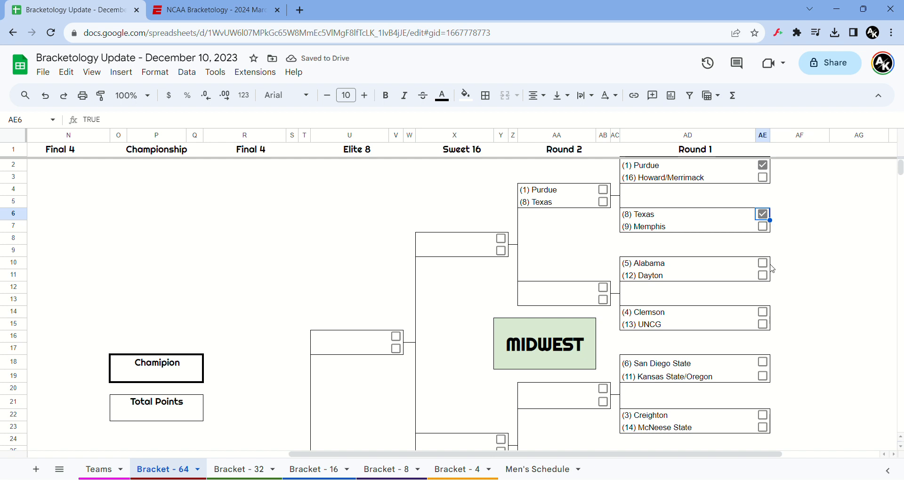
{"action": "left_click", "coordinate": [762, 263]}
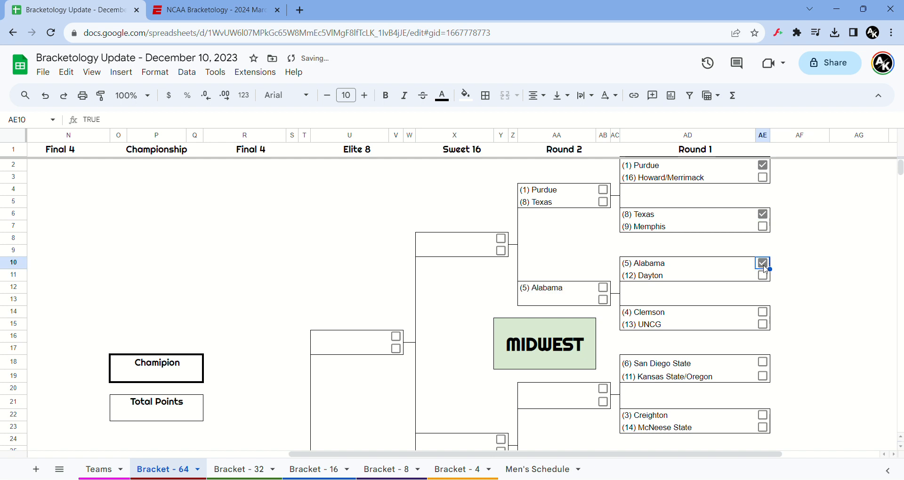
{"action": "mouse_move", "coordinate": [763, 292]}
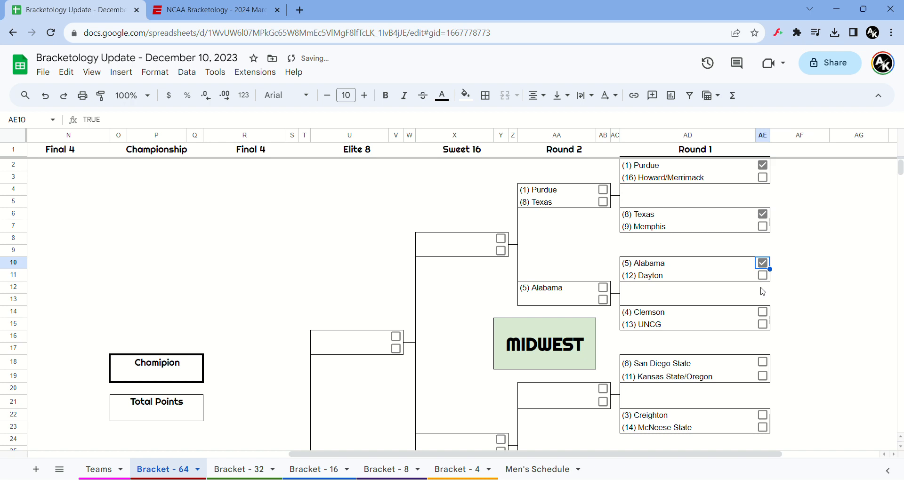
{"action": "mouse_move", "coordinate": [786, 337]}
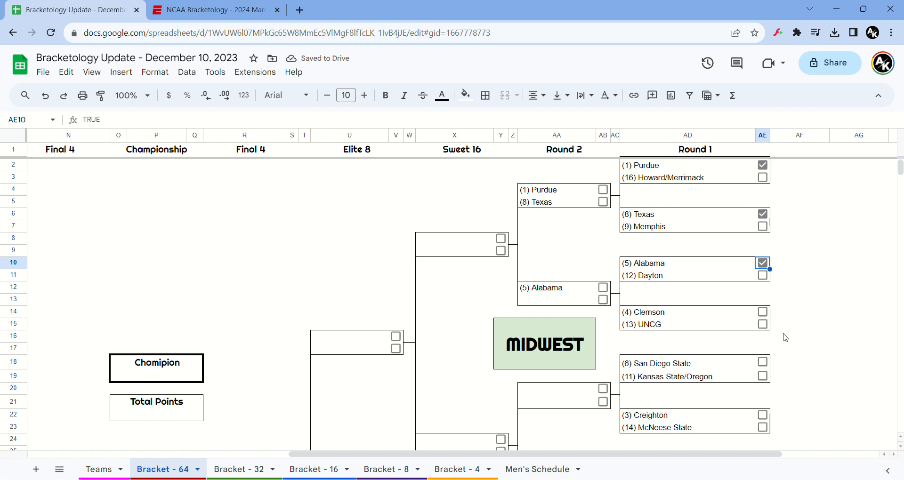
Step: Pick Midwest Round 1 winners UNCG, San Diego State, Creighton and Miami
{"action": "left_click", "coordinate": [762, 325]}
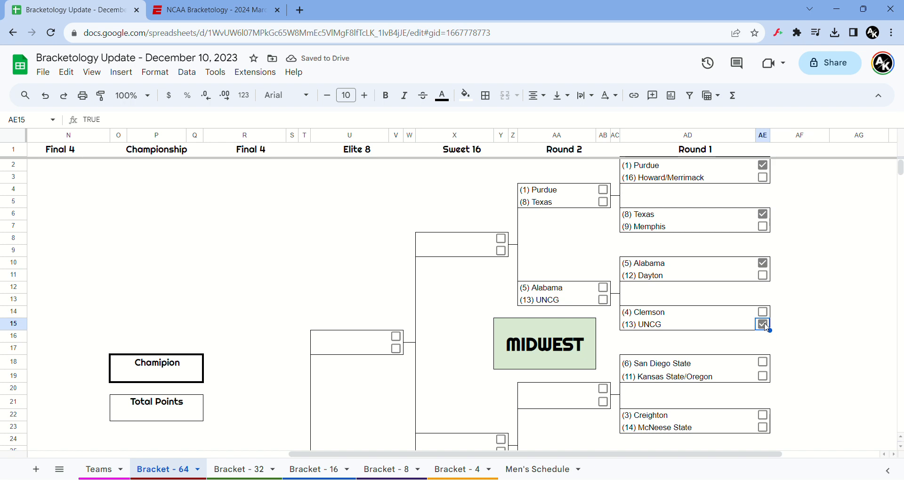
{"action": "mouse_move", "coordinate": [765, 367]}
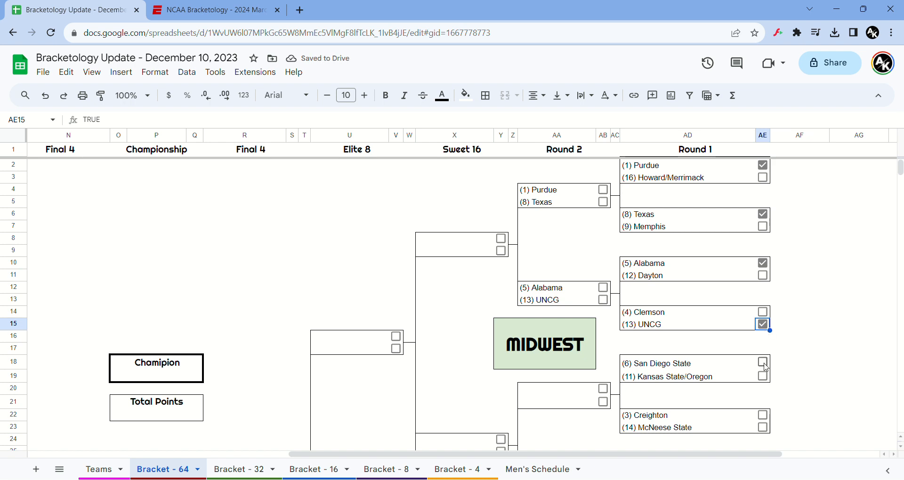
{"action": "left_click", "coordinate": [762, 362]}
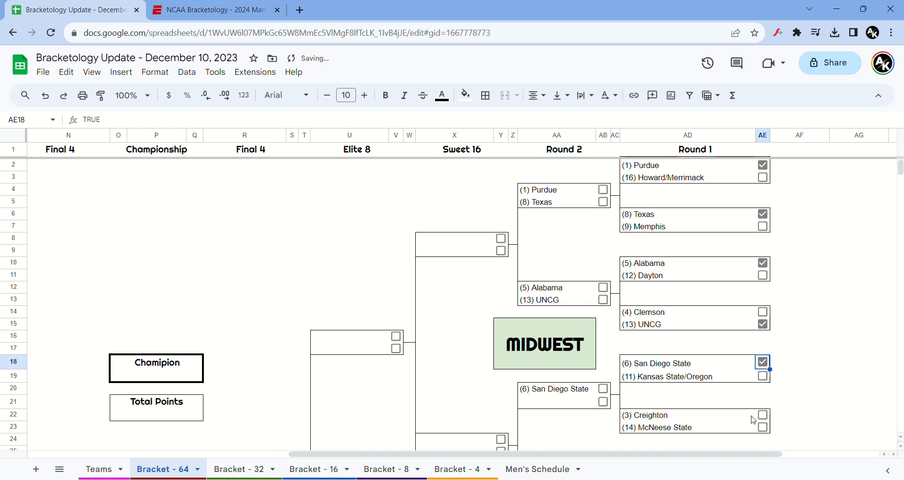
{"action": "left_click", "coordinate": [762, 403]}
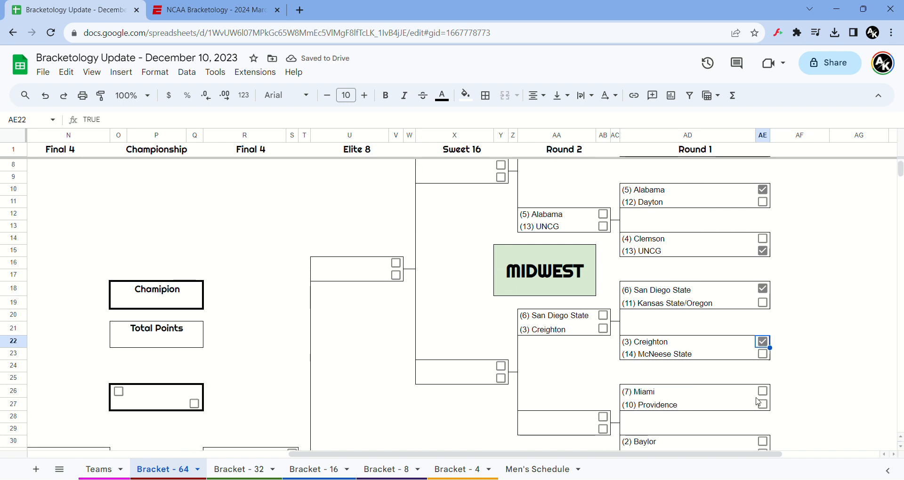
{"action": "left_click", "coordinate": [763, 391]}
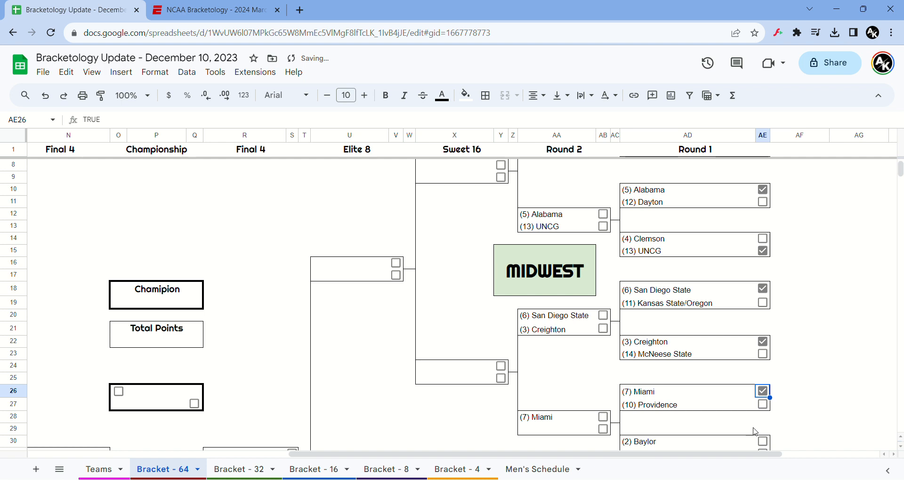
{"action": "scroll", "scroll_direction": "down", "scroll_amount": 3}
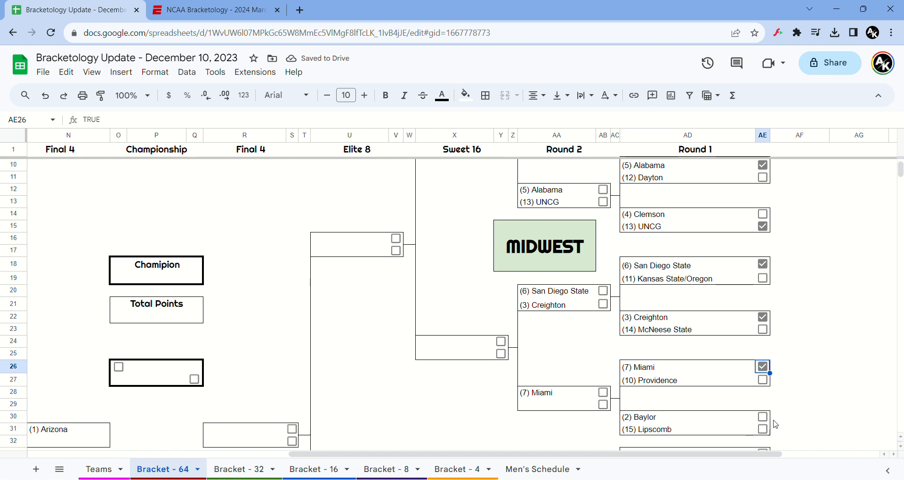
{"action": "right_click", "coordinate": [761, 417]}
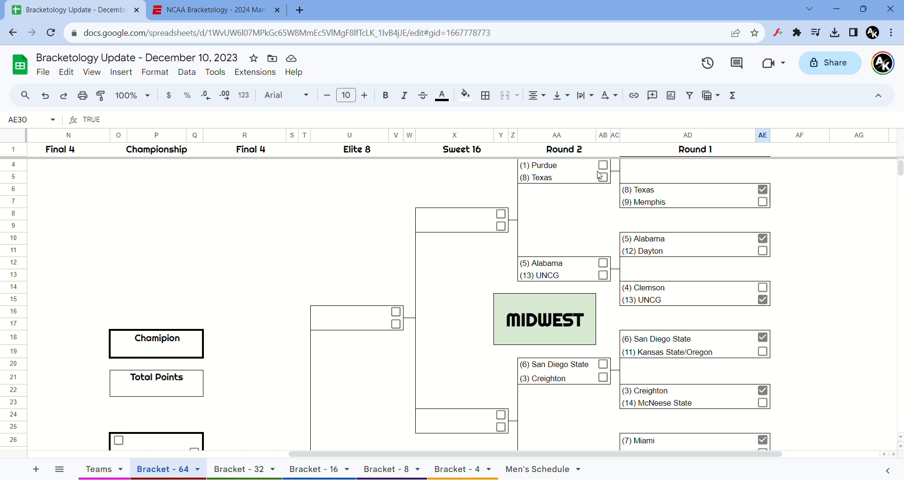
Step: Advance Purdue, Alabama, Creighton and Miami through Midwest Round 2
{"action": "left_click", "coordinate": [603, 165]}
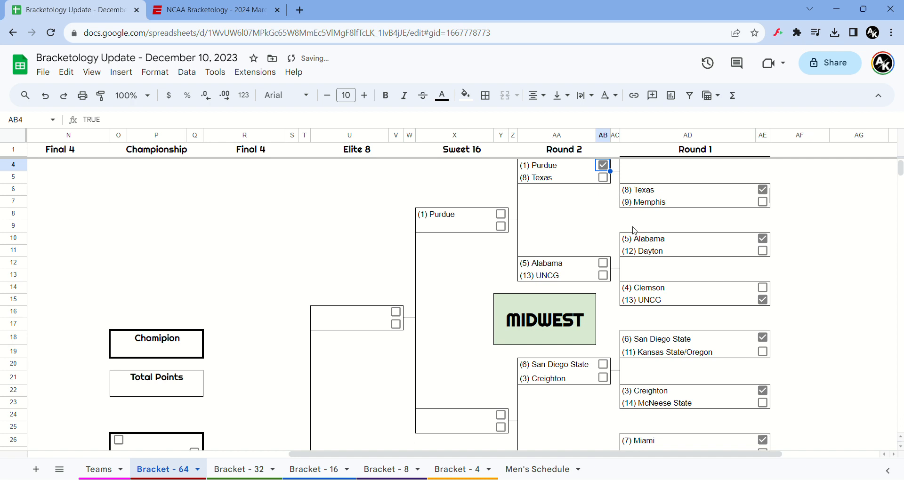
{"action": "mouse_move", "coordinate": [603, 241]}
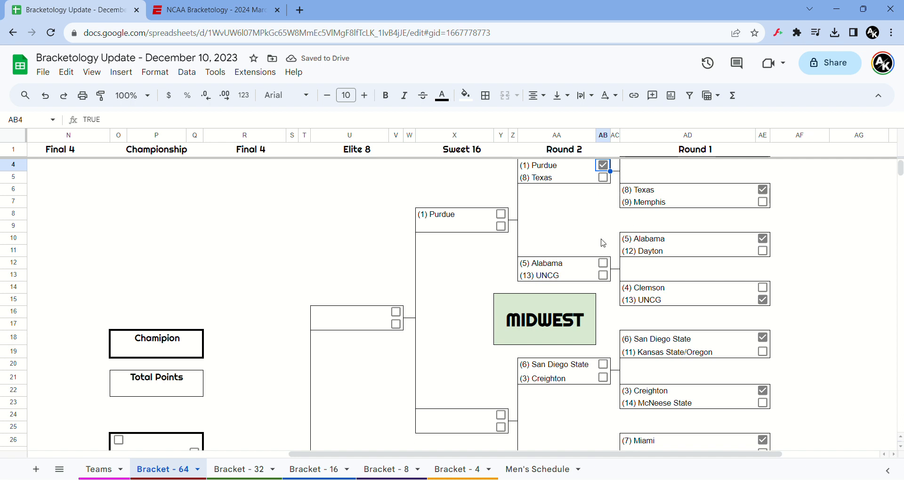
{"action": "left_click", "coordinate": [603, 263]}
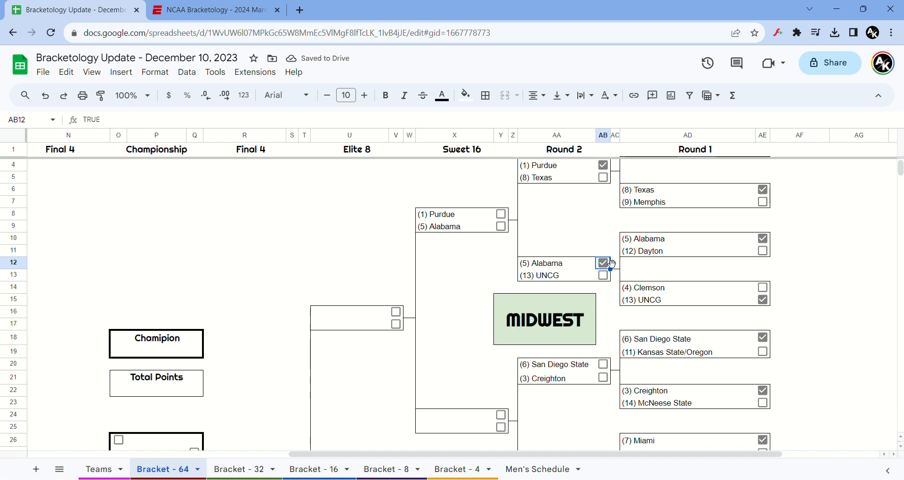
{"action": "left_click", "coordinate": [603, 379]}
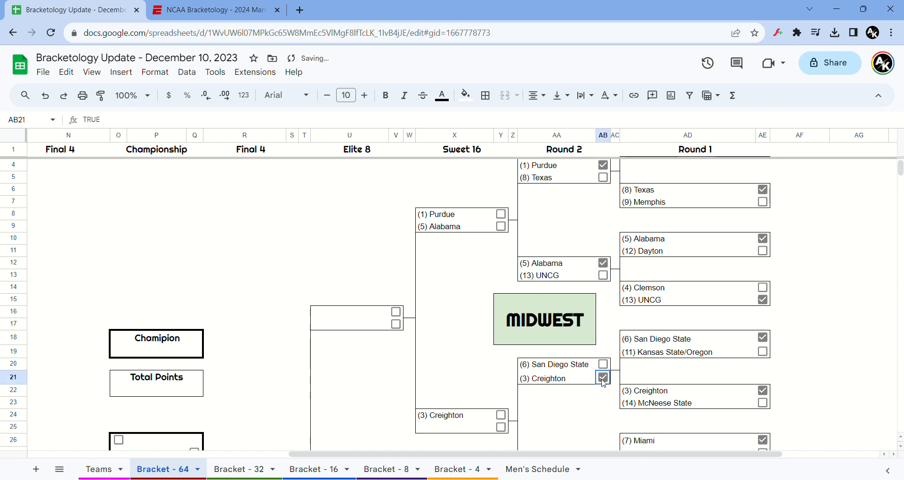
{"action": "scroll", "scroll_direction": "down", "scroll_amount": 3}
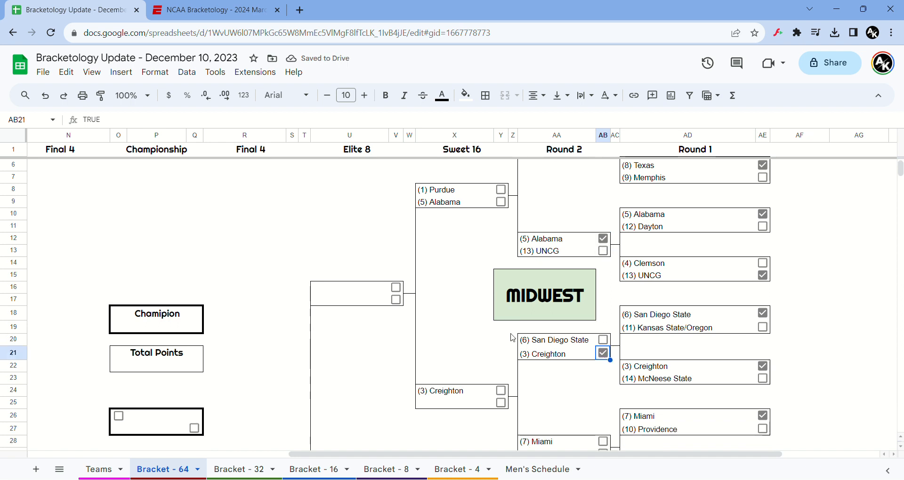
{"action": "scroll", "scroll_direction": "down", "scroll_amount": 3}
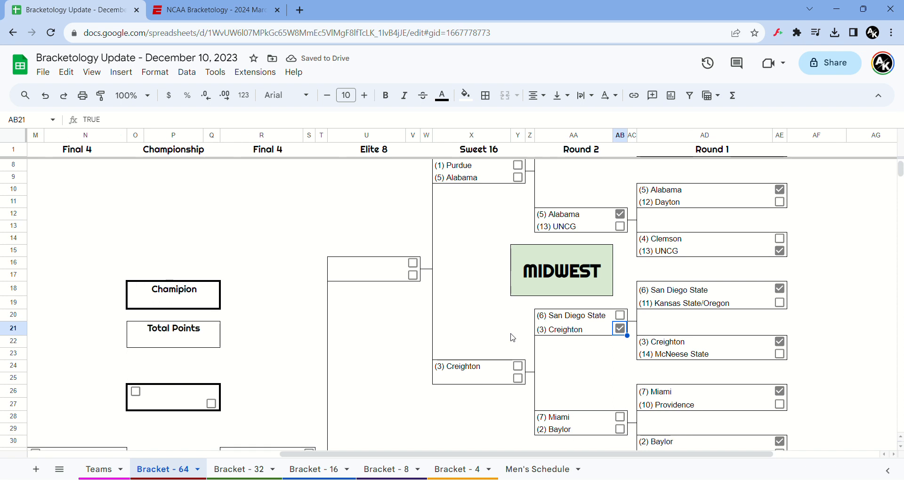
{"action": "left_click", "coordinate": [620, 417]}
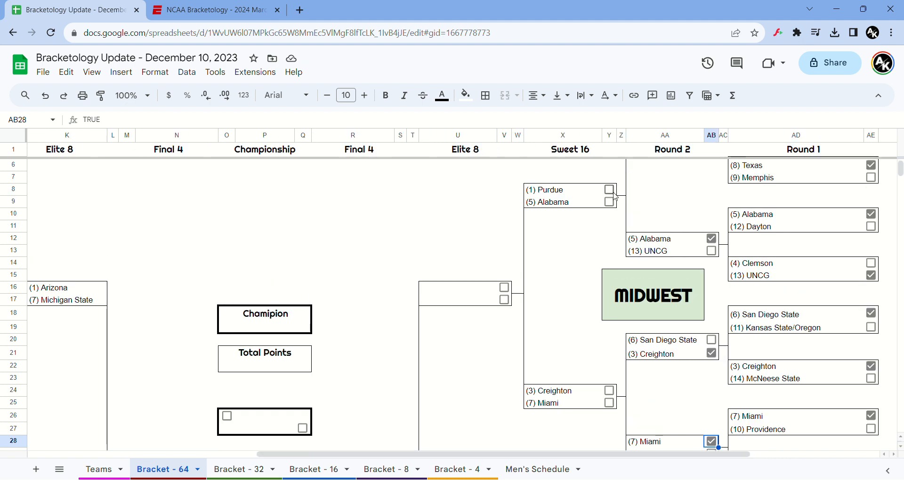
Step: Send Purdue and Creighton through the Sweet 16, with Creighton winning the Midwest Elite 8
{"action": "left_click", "coordinate": [608, 189]}
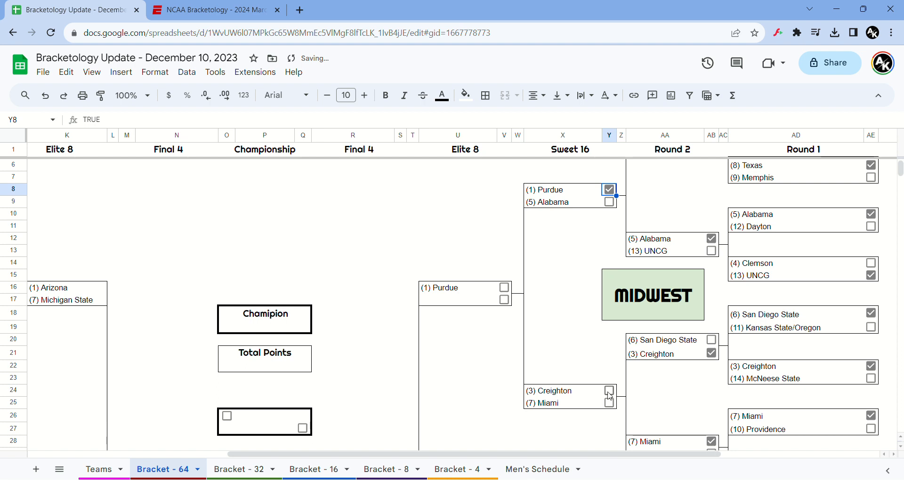
{"action": "left_click", "coordinate": [609, 390]}
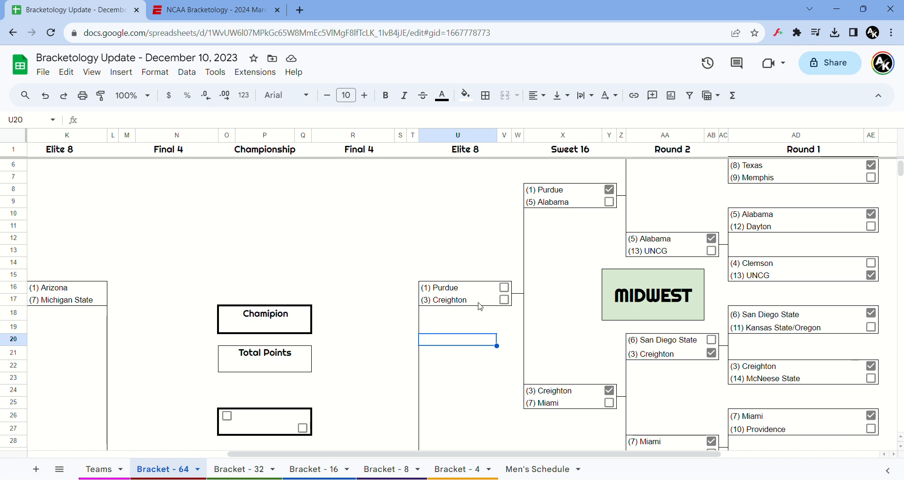
{"action": "left_click", "coordinate": [504, 300]}
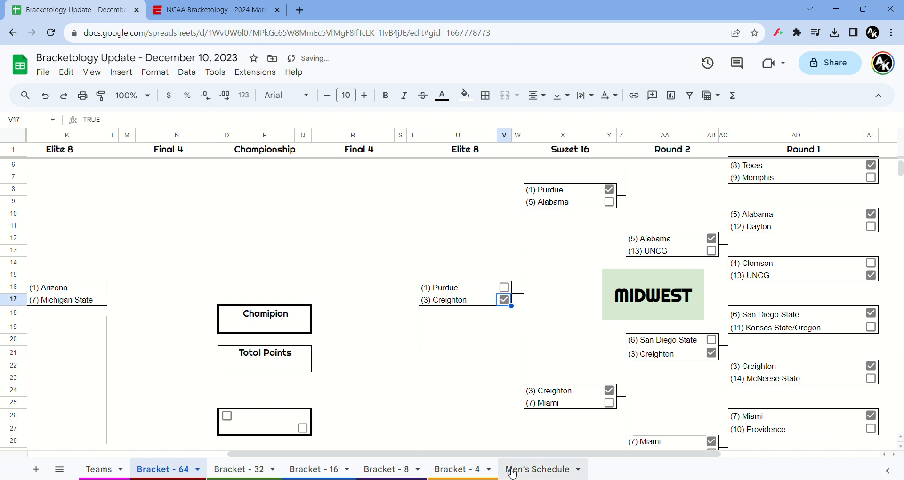
{"action": "scroll", "scroll_direction": "right", "scroll_amount": 3}
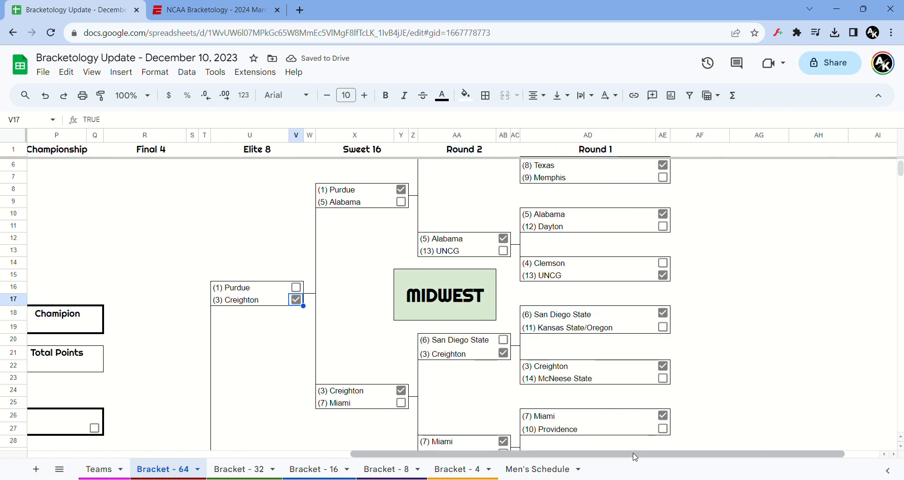
Step: Pick South Round 1 winners Kansas, UCLA, James Madison and Vermont
{"action": "scroll", "scroll_direction": "down", "scroll_amount": 3}
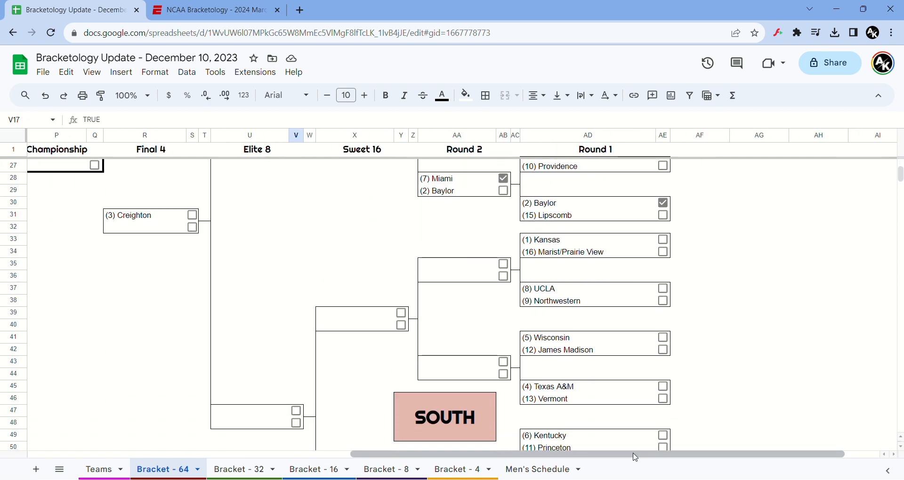
{"action": "scroll", "scroll_direction": "down", "scroll_amount": 3}
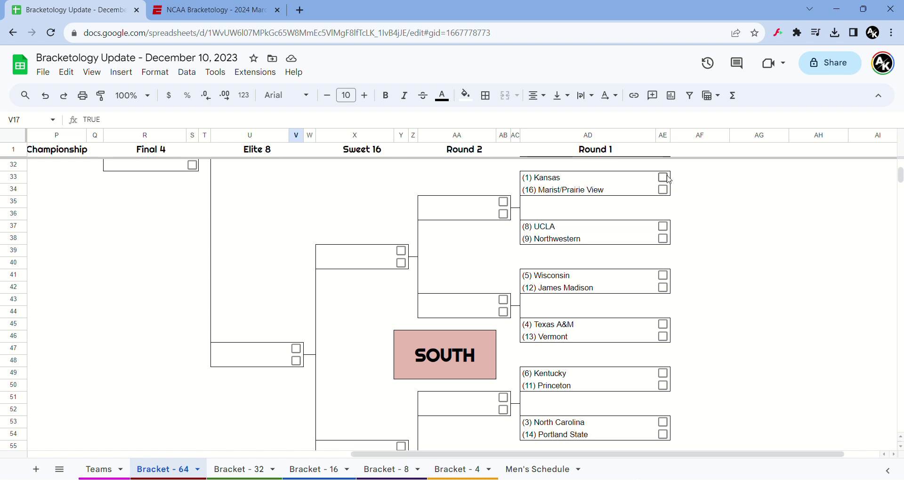
{"action": "left_click", "coordinate": [663, 178]}
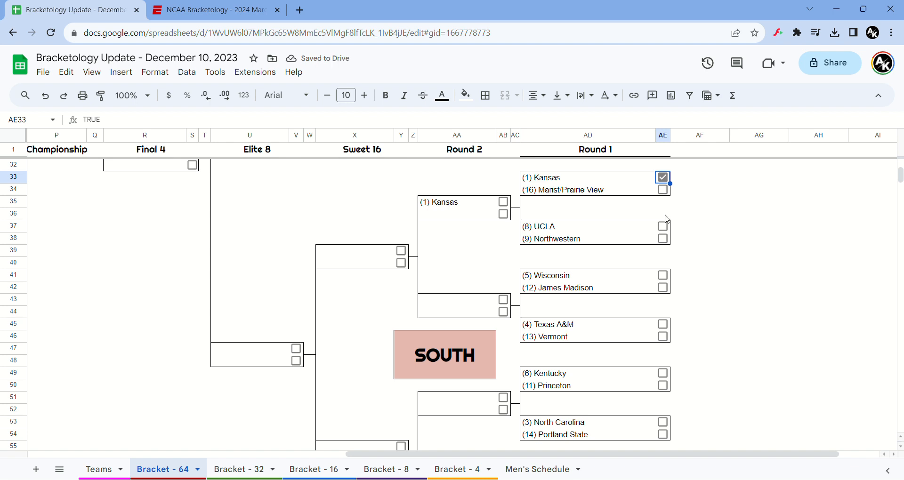
{"action": "left_click", "coordinate": [663, 226]}
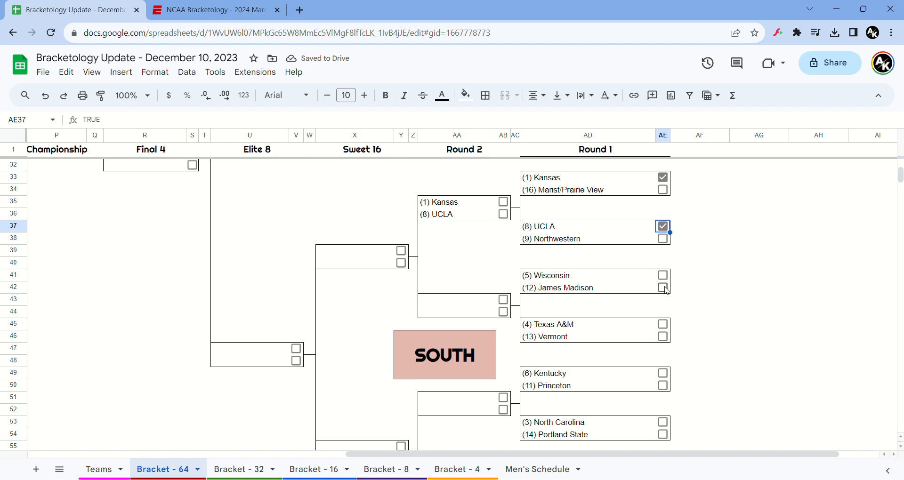
{"action": "left_click", "coordinate": [663, 289]}
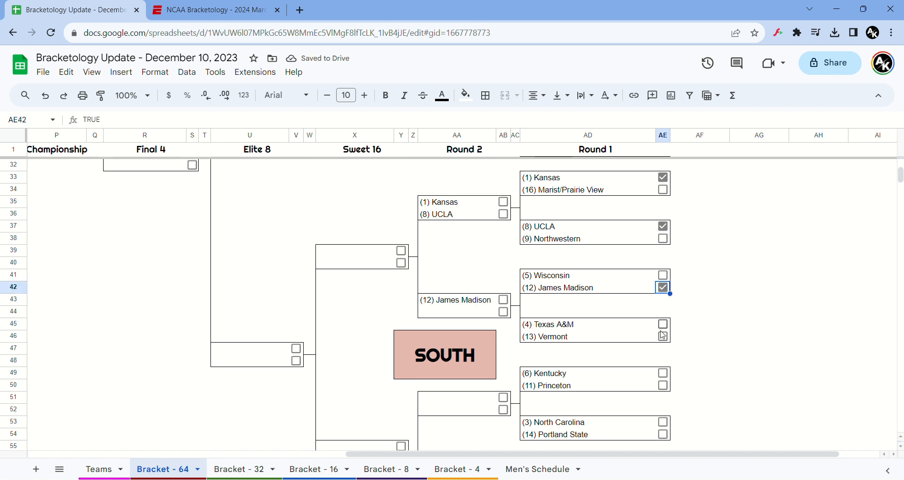
{"action": "left_click", "coordinate": [663, 337]}
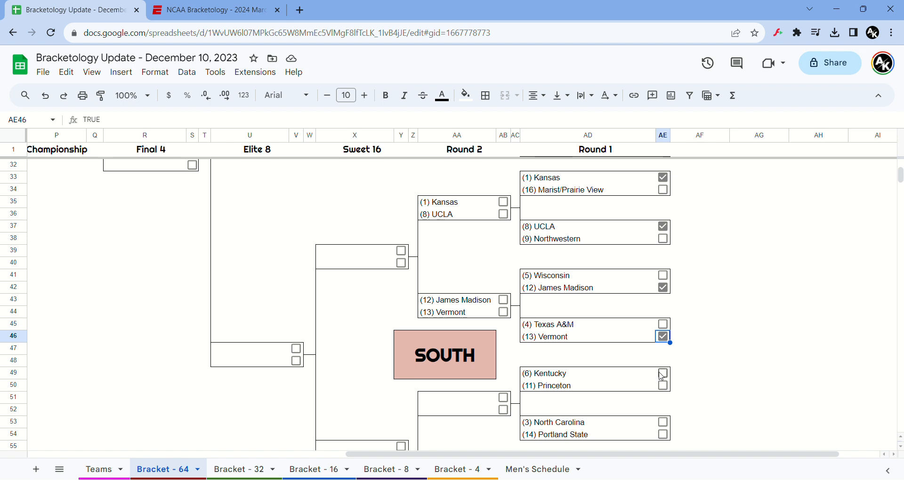
Step: Pick Kentucky, North Carolina and the Oklahoma/Colorado winner in South Round 1
{"action": "left_click", "coordinate": [663, 373]}
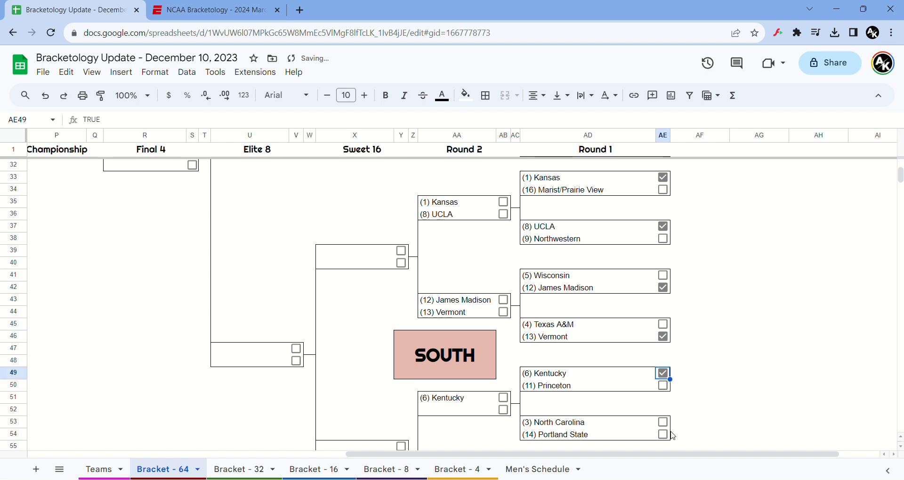
{"action": "left_click", "coordinate": [663, 422]}
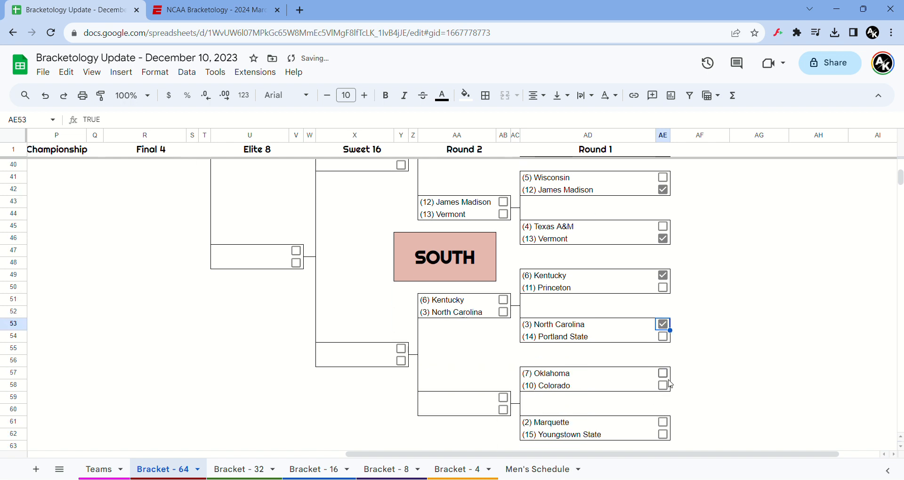
{"action": "left_click", "coordinate": [663, 373]}
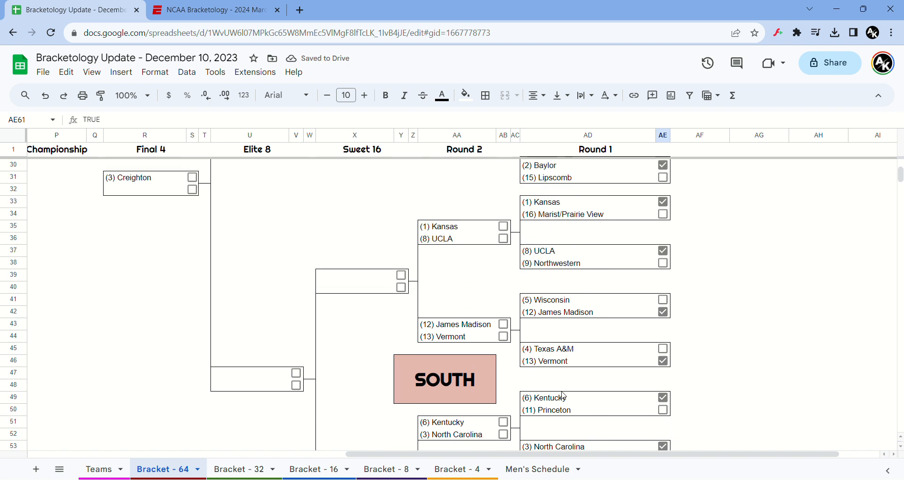
{"action": "mouse_move", "coordinate": [527, 265]}
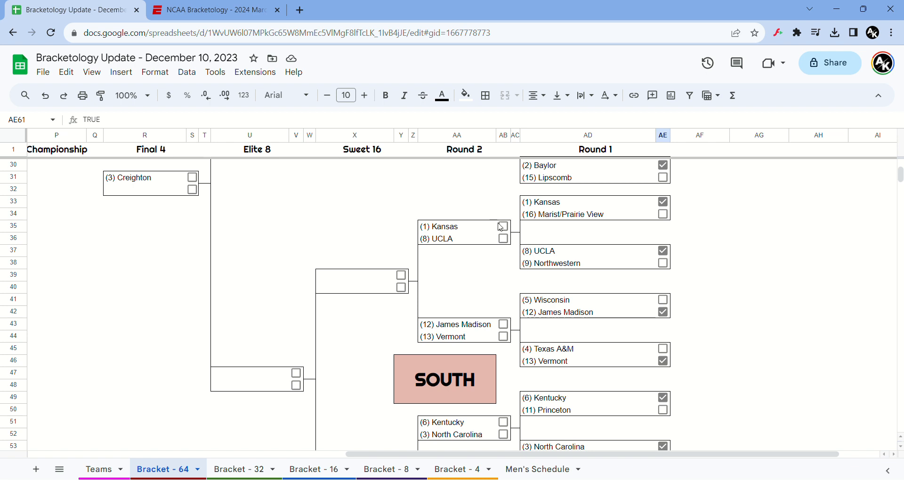
Step: Advance Kansas, Vermont, North Carolina and Marquette through Round 2 in the South
{"action": "left_click", "coordinate": [503, 226]}
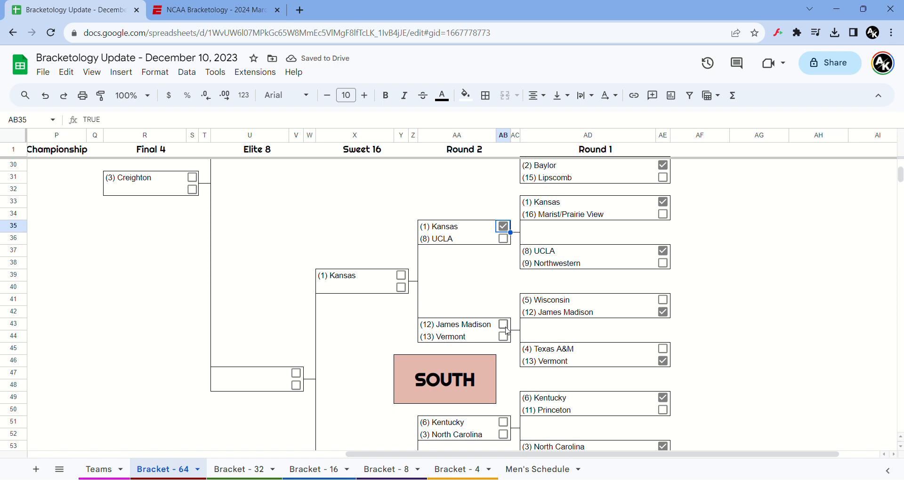
{"action": "left_click", "coordinate": [503, 337]}
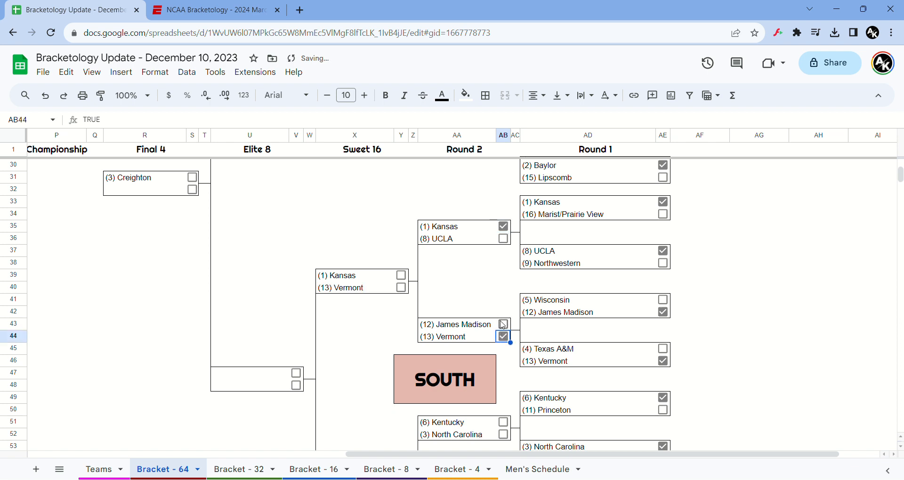
{"action": "left_click", "coordinate": [503, 336]}
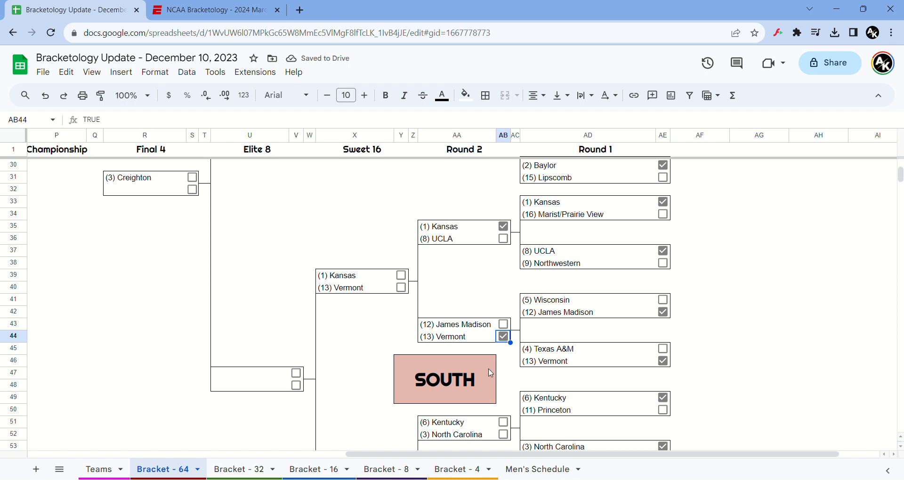
{"action": "scroll", "scroll_direction": "down", "scroll_amount": 3}
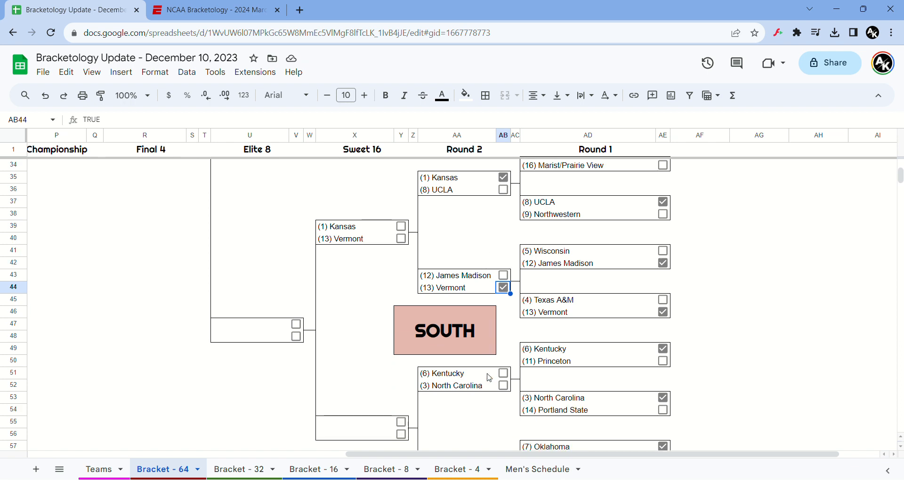
{"action": "left_click", "coordinate": [503, 385]}
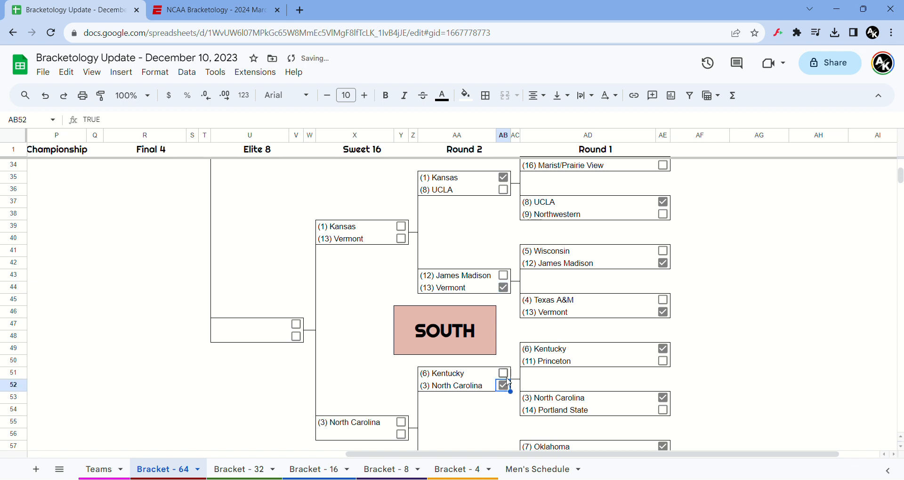
{"action": "scroll", "scroll_direction": "down", "scroll_amount": 3}
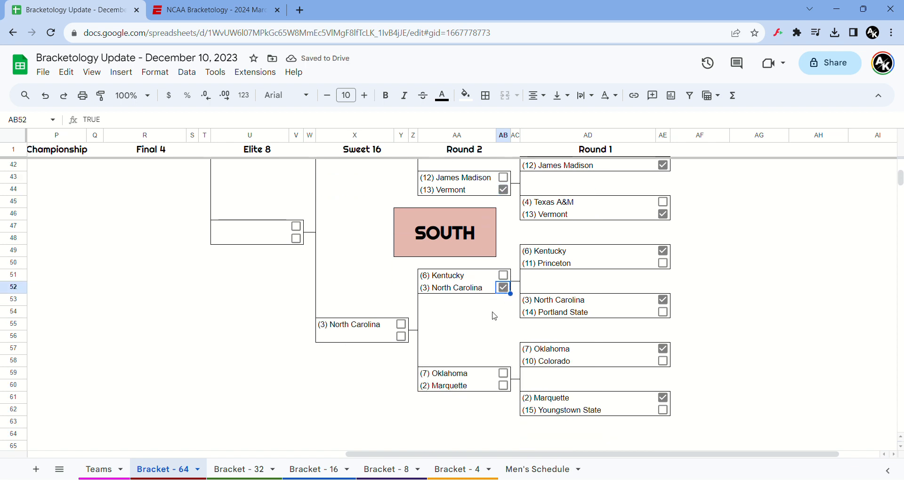
{"action": "left_click", "coordinate": [503, 387]}
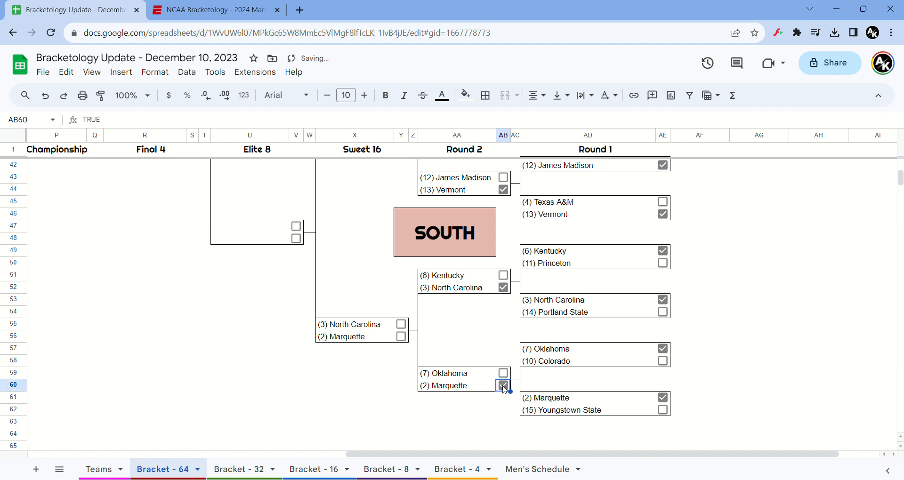
{"action": "left_click", "coordinate": [503, 386]}
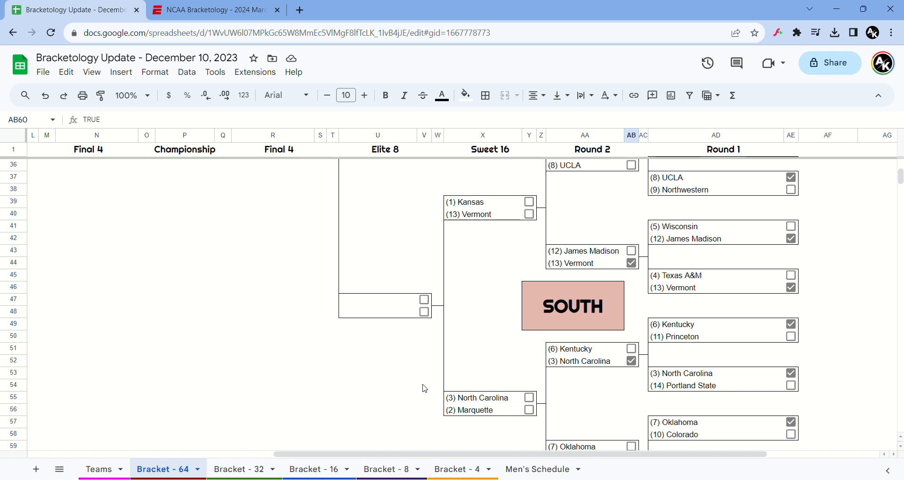
{"action": "mouse_move", "coordinate": [520, 217]}
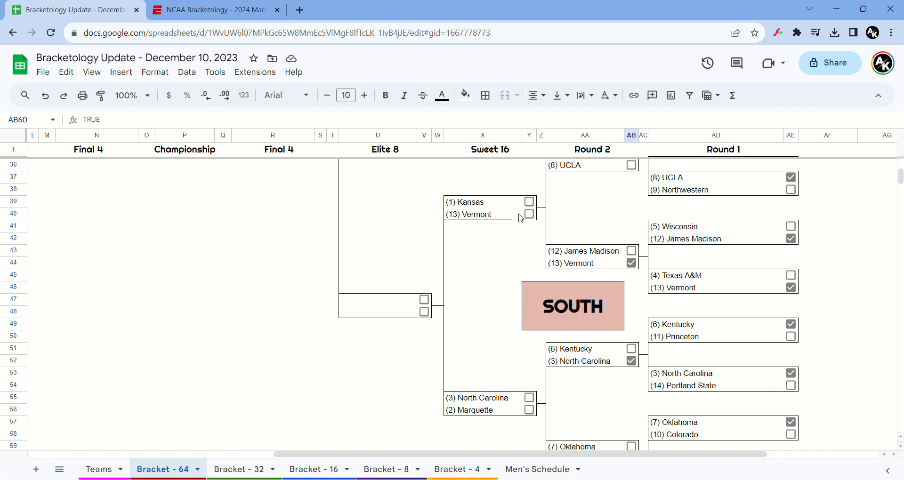
Step: Send Kansas and North Carolina to the Elite 8, then Kansas to the Final Four
{"action": "left_click", "coordinate": [529, 202]}
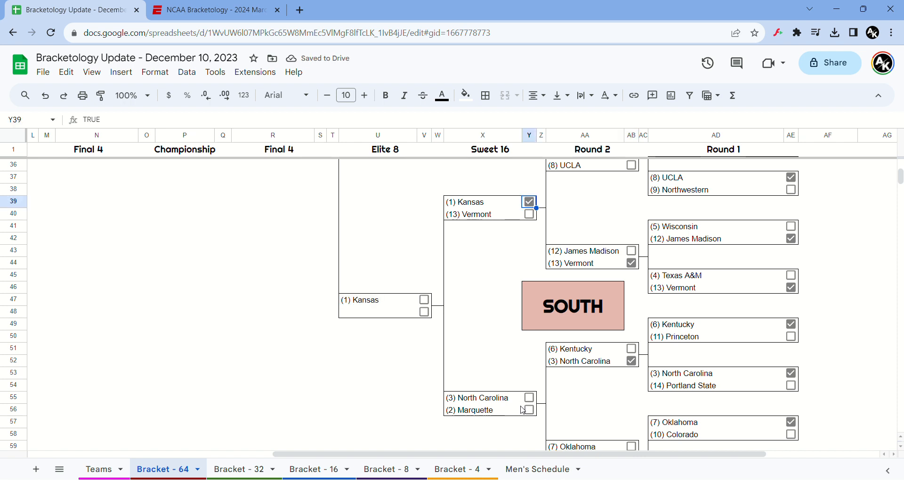
{"action": "left_click", "coordinate": [530, 398]}
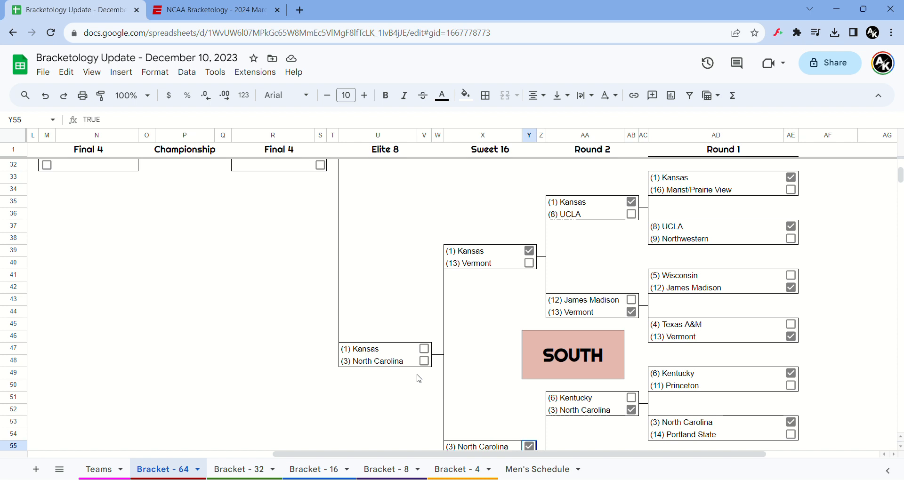
{"action": "mouse_move", "coordinate": [431, 341]}
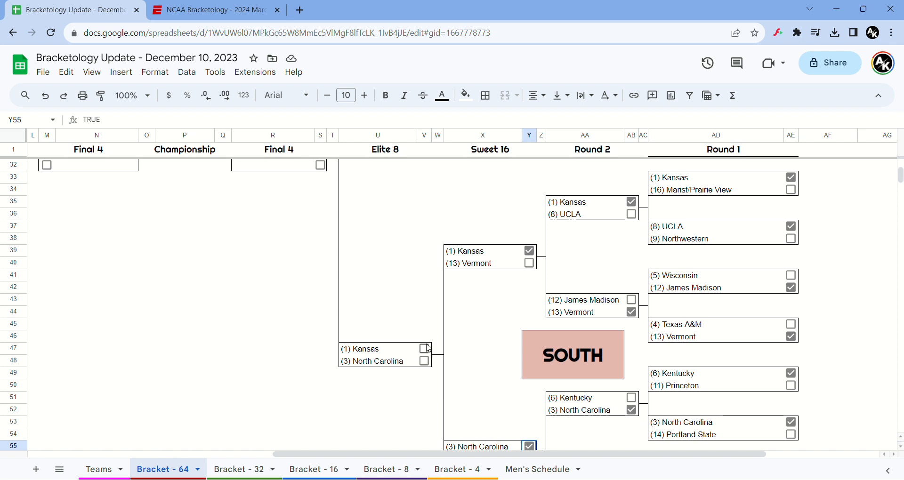
{"action": "left_click", "coordinate": [424, 348]}
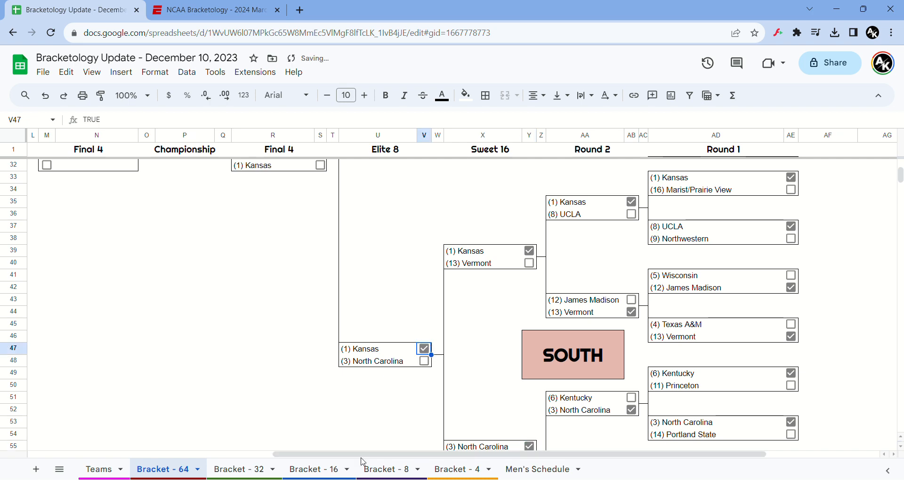
{"action": "scroll", "scroll_direction": "left", "scroll_amount": 3}
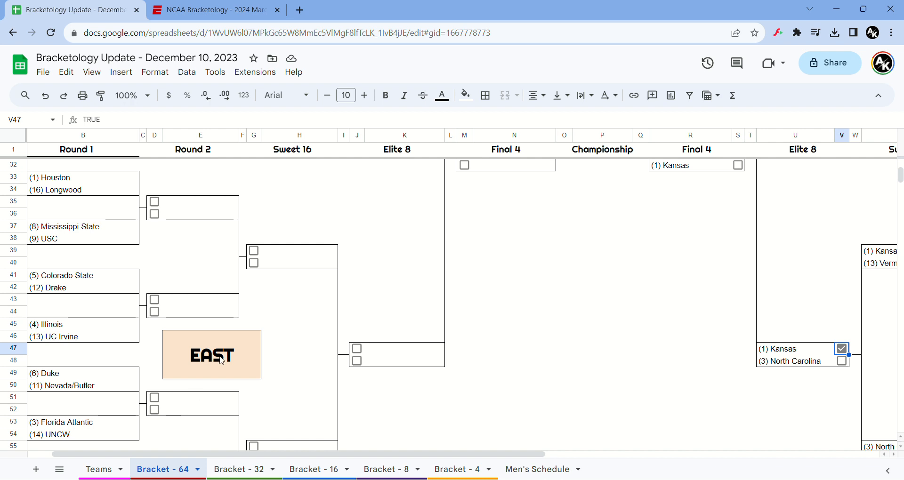
Step: Mark Houston, USC, Drake, Duke and Florida Atlantic as East Round 1 winners
{"action": "scroll", "scroll_direction": "down", "scroll_amount": 3}
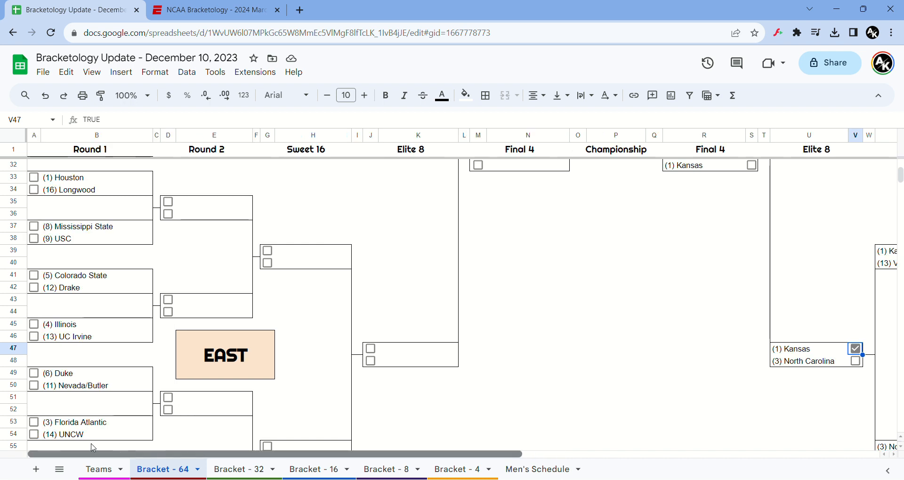
{"action": "left_click", "coordinate": [34, 177]}
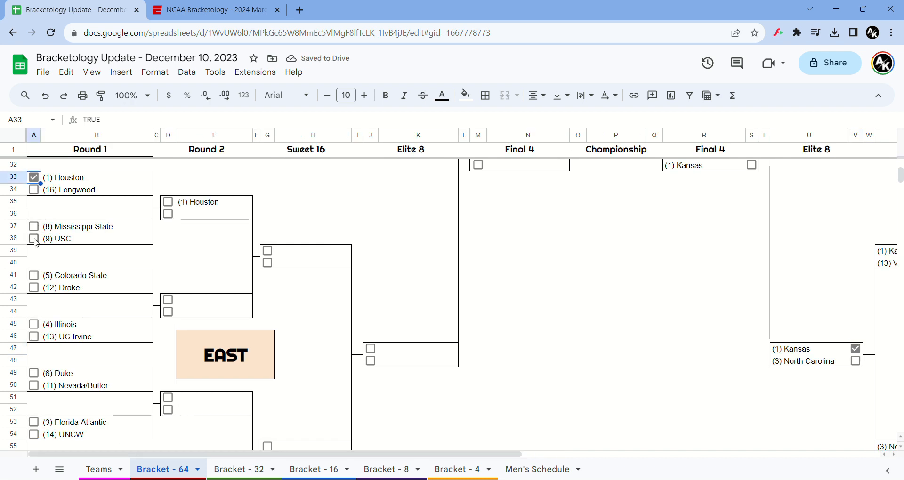
{"action": "left_click", "coordinate": [34, 240]}
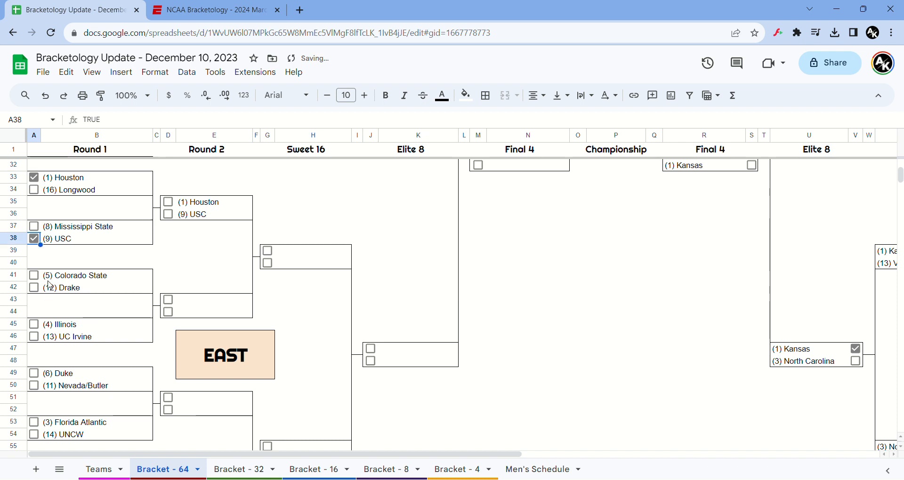
{"action": "left_click", "coordinate": [34, 288]}
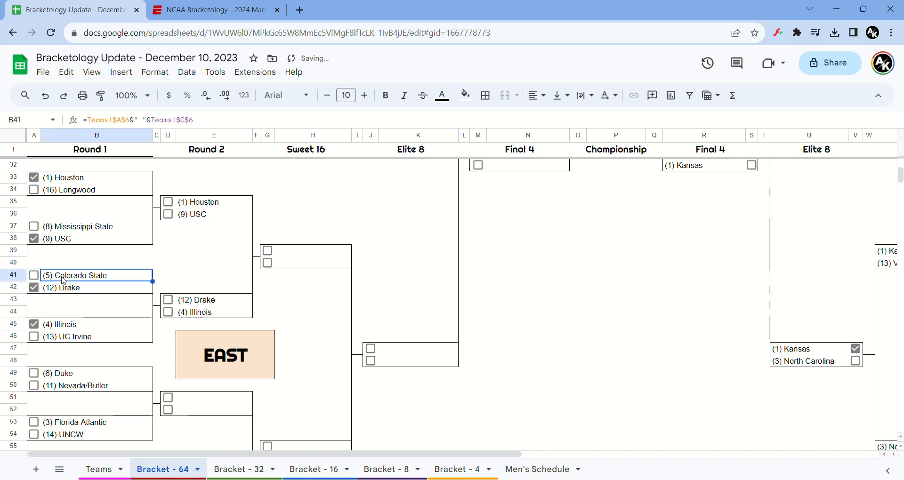
{"action": "mouse_move", "coordinate": [108, 413]}
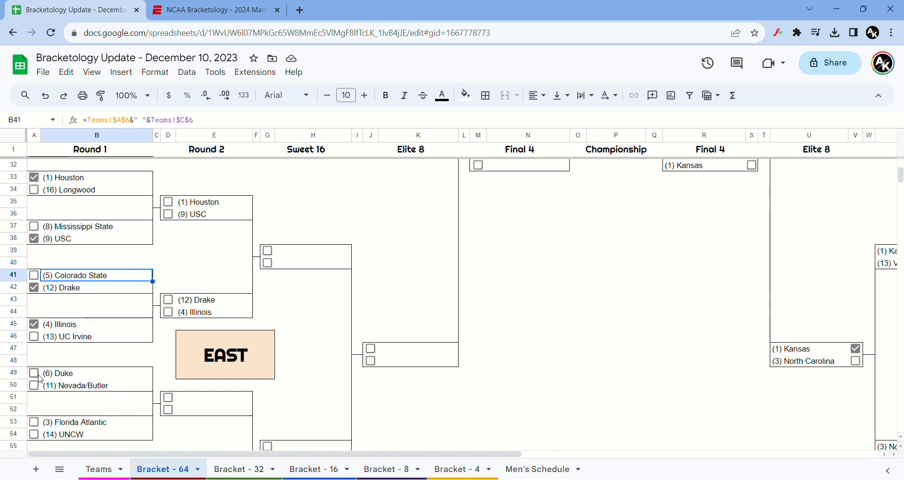
{"action": "mouse_move", "coordinate": [36, 376]}
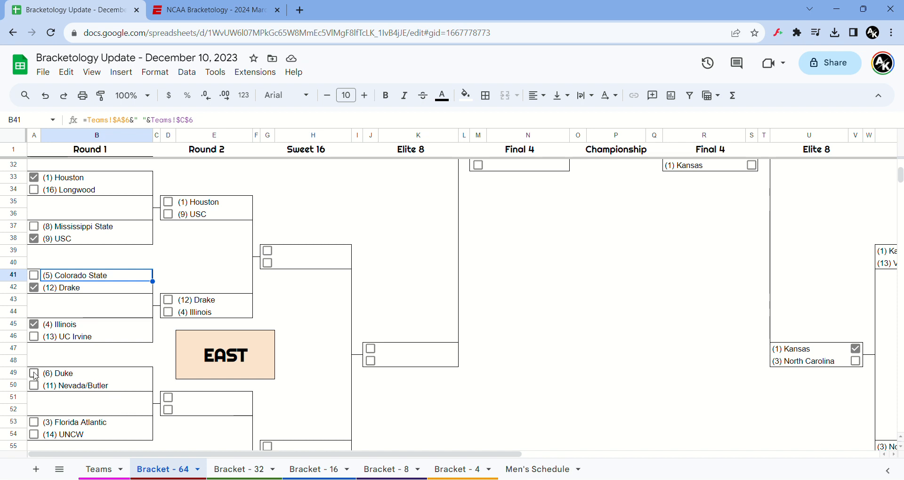
{"action": "left_click", "coordinate": [34, 373]}
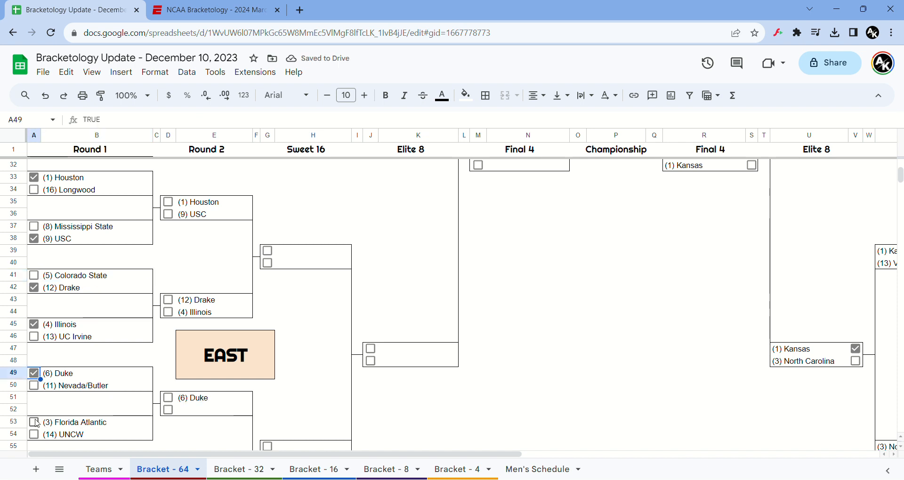
{"action": "left_click", "coordinate": [35, 422]}
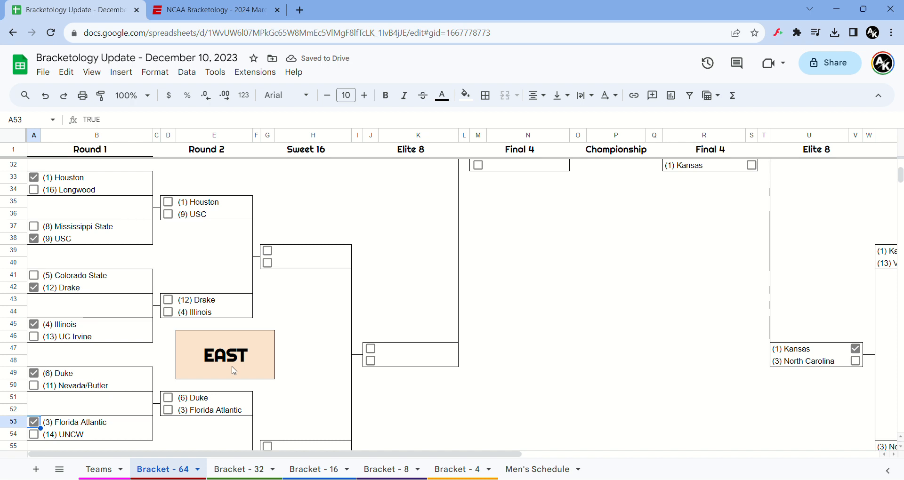
Step: Mark Cincinnati over Auburn and UConn over Colgate in the lower East Round 1 games
{"action": "scroll", "scroll_direction": "down", "scroll_amount": 3}
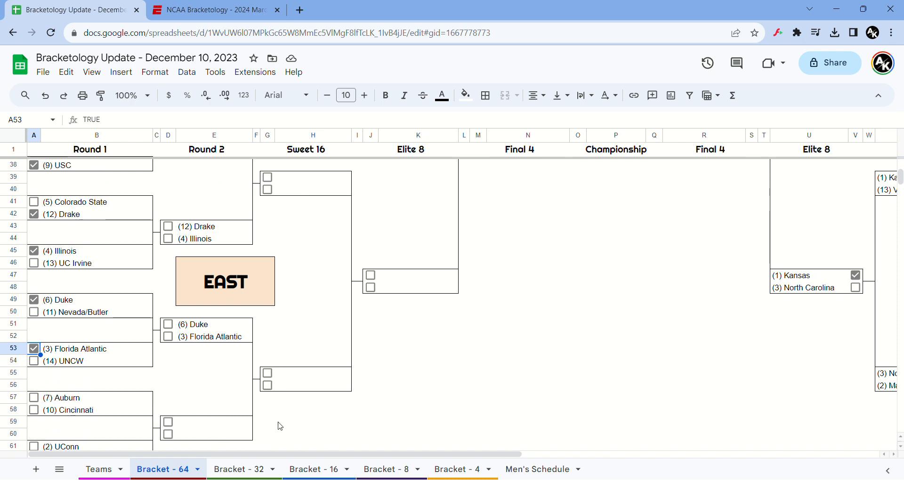
{"action": "scroll", "scroll_direction": "down", "scroll_amount": 3}
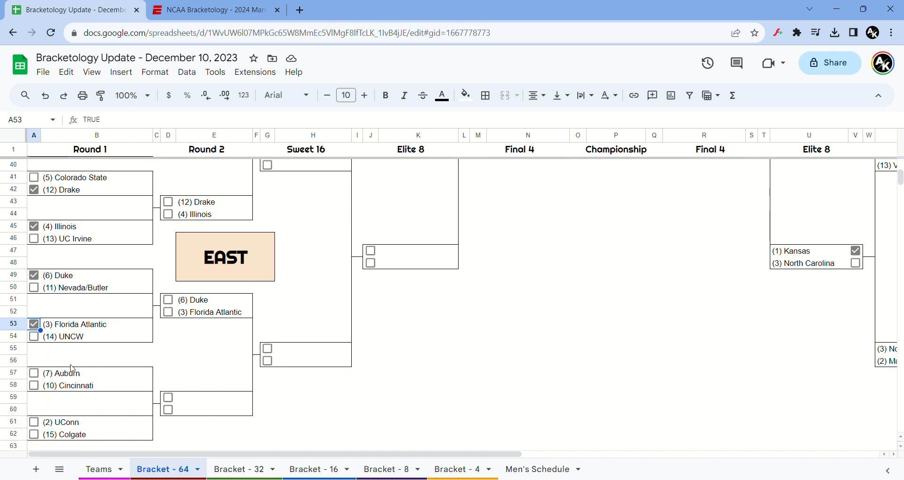
{"action": "left_click", "coordinate": [34, 385]}
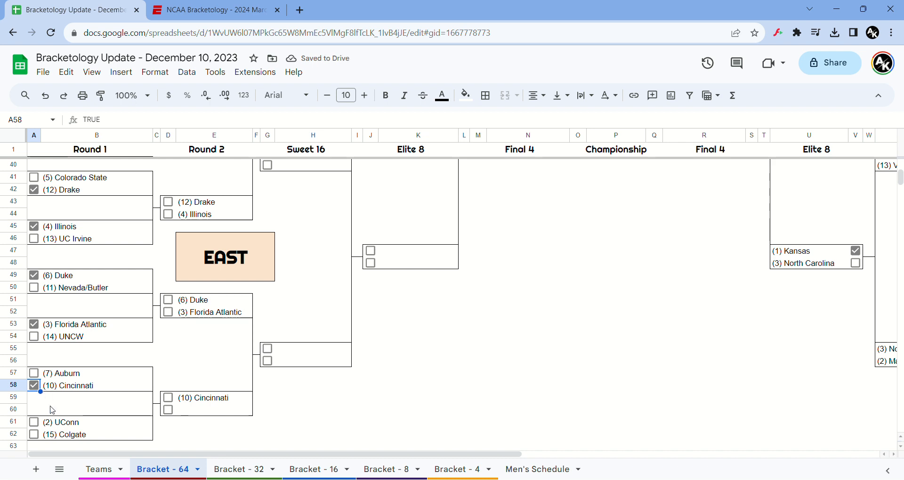
{"action": "left_click", "coordinate": [33, 422]}
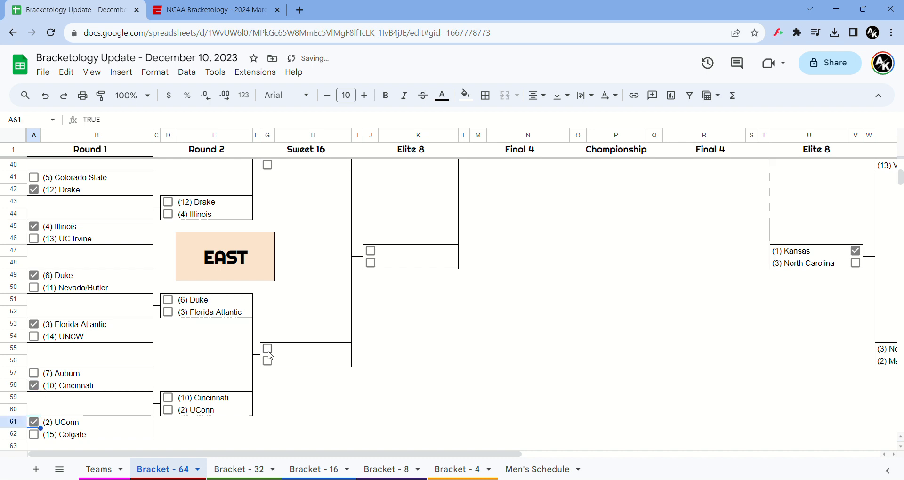
{"action": "scroll", "scroll_direction": "up", "scroll_amount": 3}
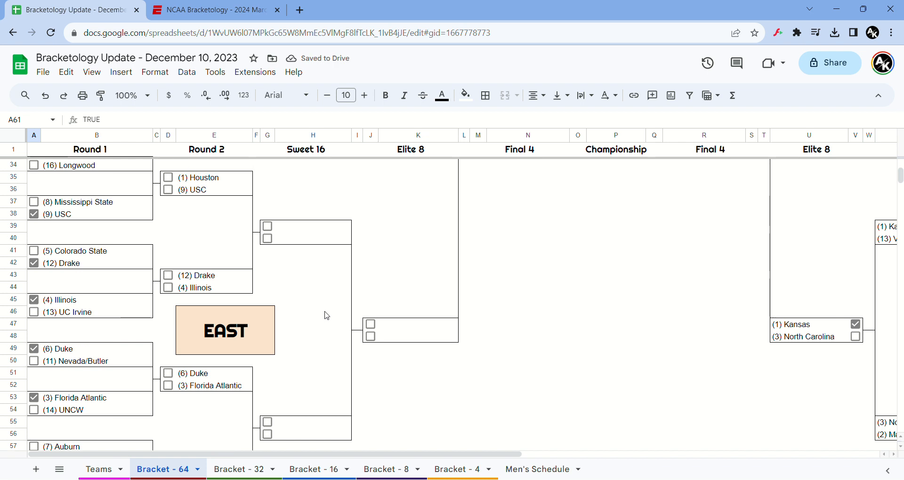
{"action": "mouse_move", "coordinate": [268, 279]}
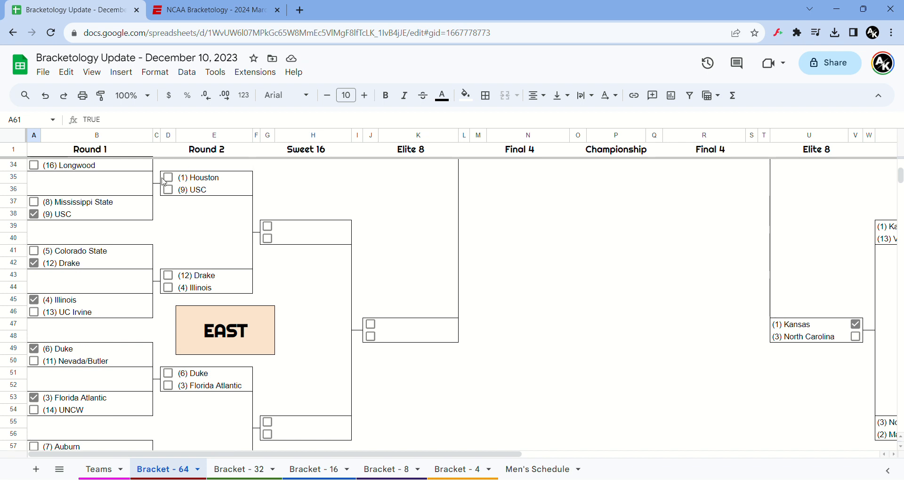
Step: Advance Houston, Illinois, Duke and UConn to the East Sweet 16
{"action": "left_click", "coordinate": [168, 177]}
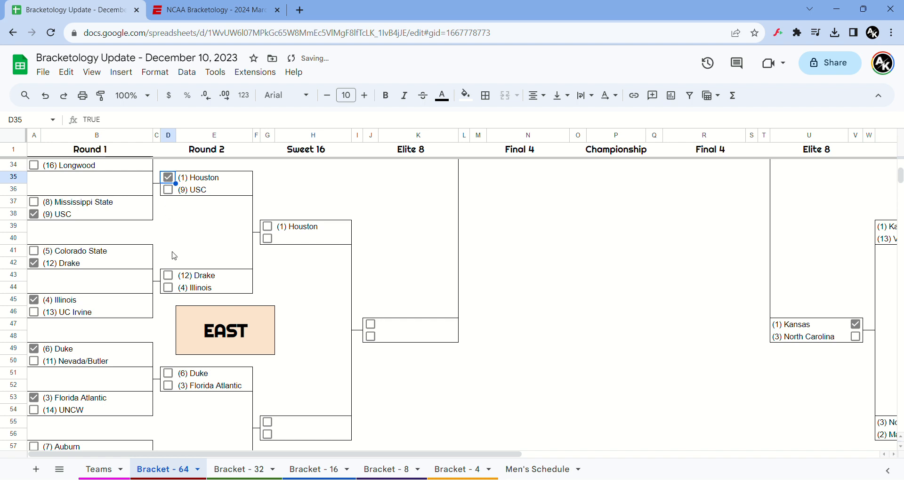
{"action": "left_click", "coordinate": [167, 289]}
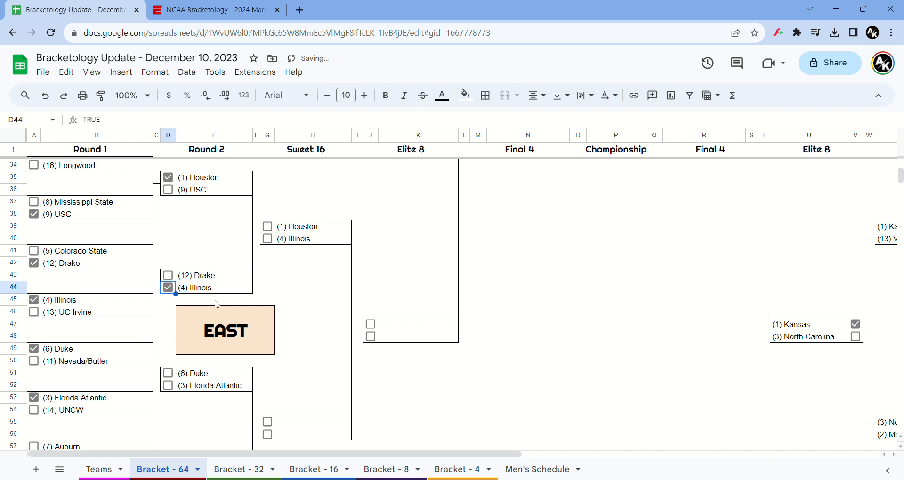
{"action": "mouse_move", "coordinate": [198, 373]}
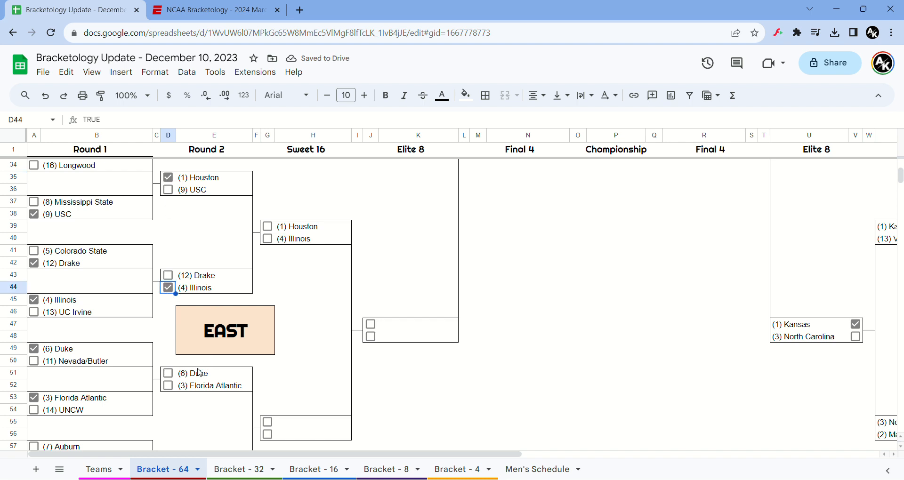
{"action": "left_click", "coordinate": [167, 373]}
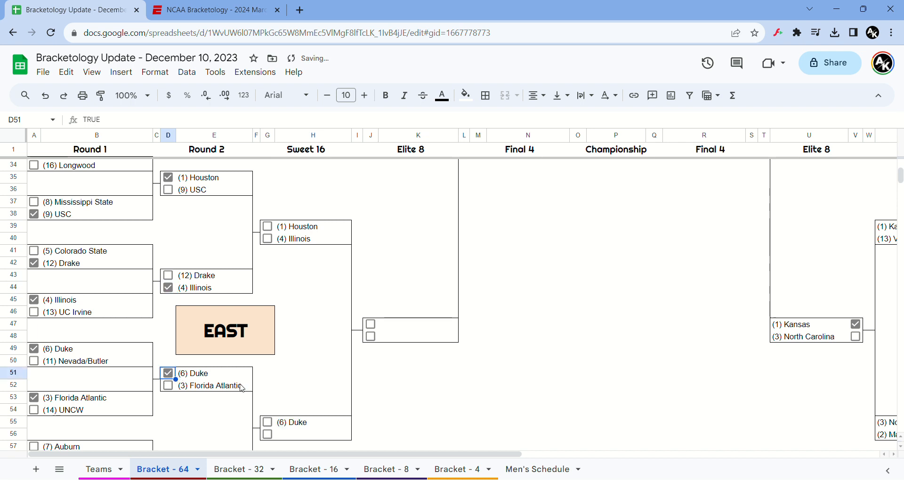
{"action": "scroll", "scroll_direction": "down", "scroll_amount": 3}
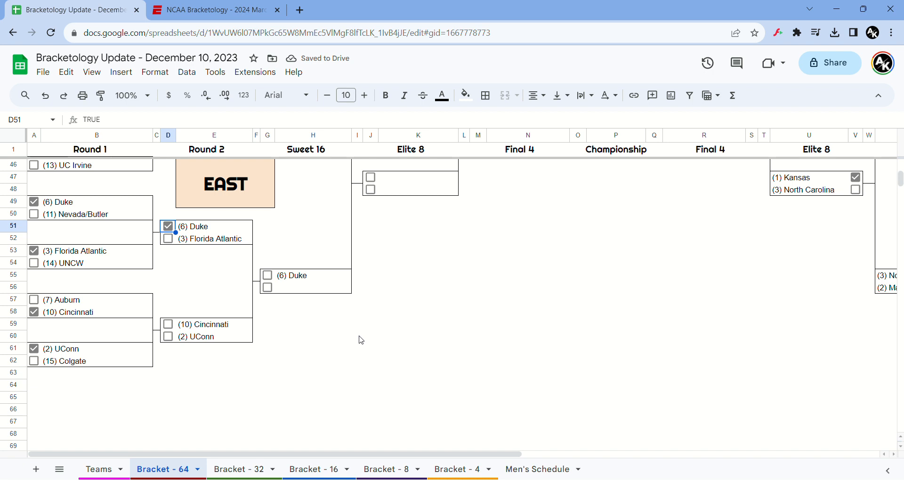
{"action": "left_click", "coordinate": [167, 337]}
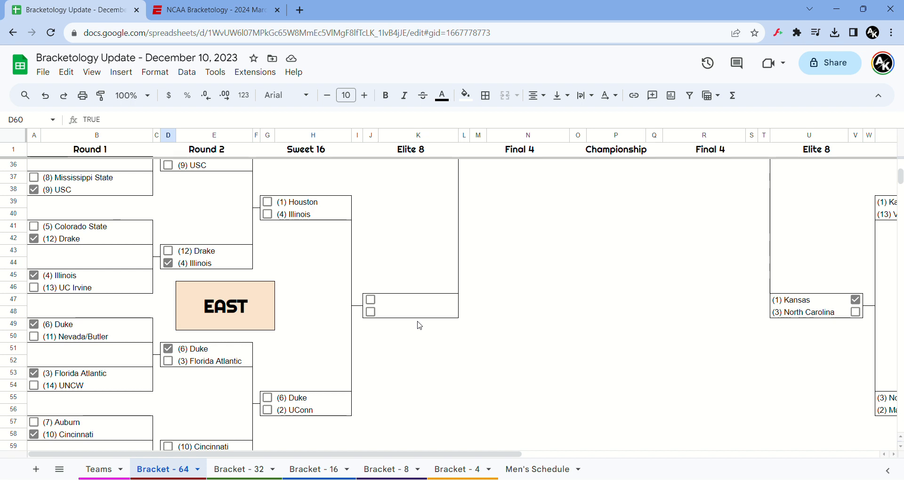
Step: Send Houston and UConn on to the East Elite 8
{"action": "left_click", "coordinate": [266, 201]}
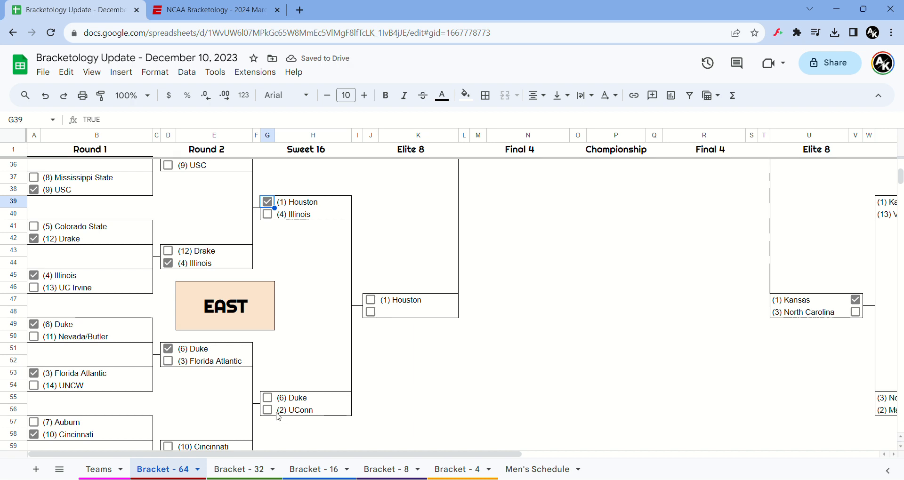
{"action": "left_click", "coordinate": [268, 410]}
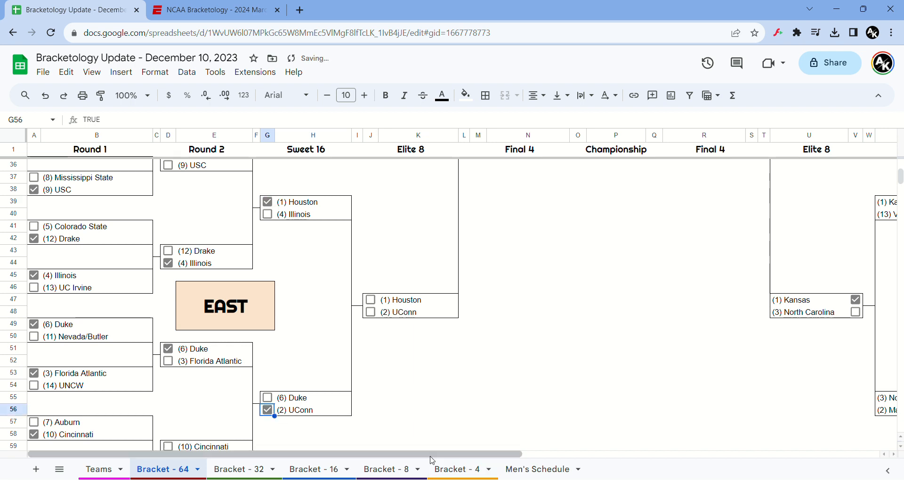
{"action": "left_click", "coordinate": [456, 469]}
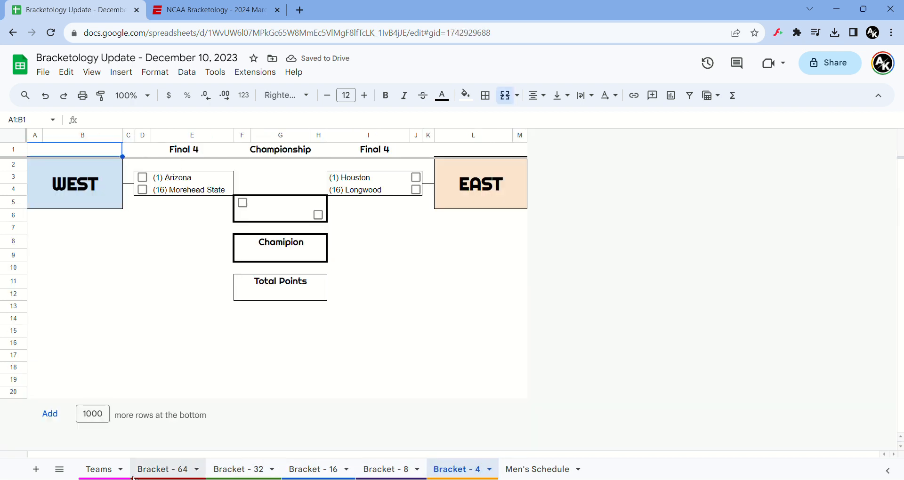
Step: Glance at the Teams sheet, then return to the Bracket - 64 sheet
{"action": "left_click", "coordinate": [98, 469]}
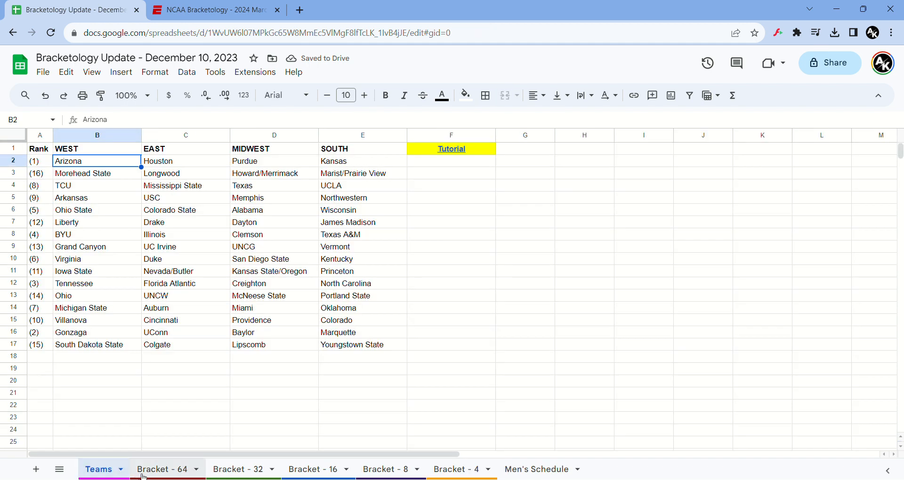
{"action": "left_click", "coordinate": [162, 469]}
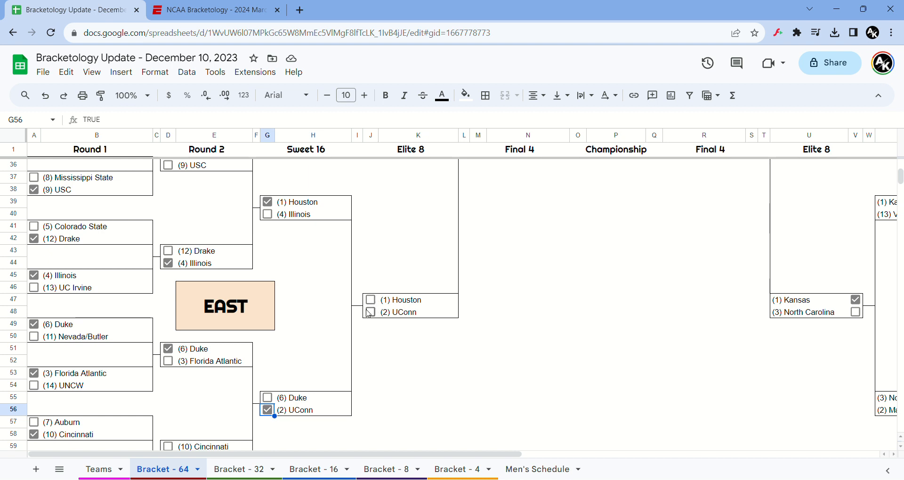
Step: Send UConn to the Final Four, then Arizona past UConn and Kansas past Creighton into the championship
{"action": "left_click", "coordinate": [369, 312]}
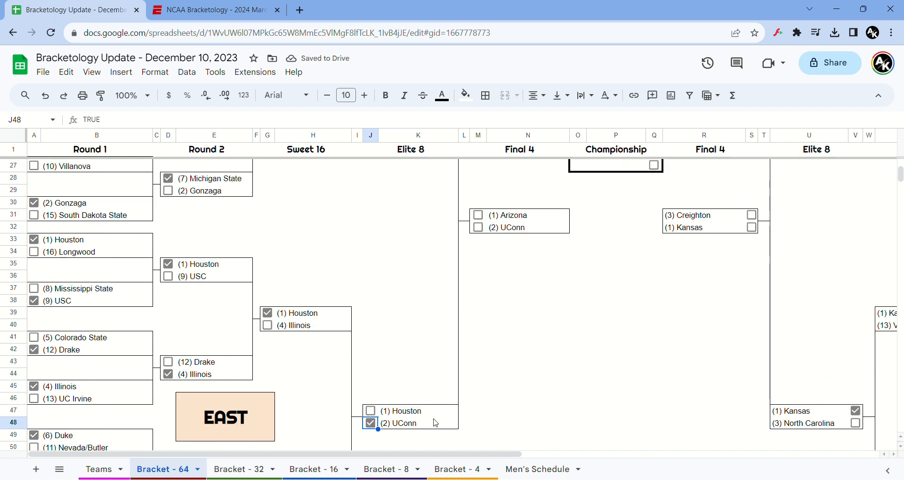
{"action": "scroll", "scroll_direction": "right", "scroll_amount": 3}
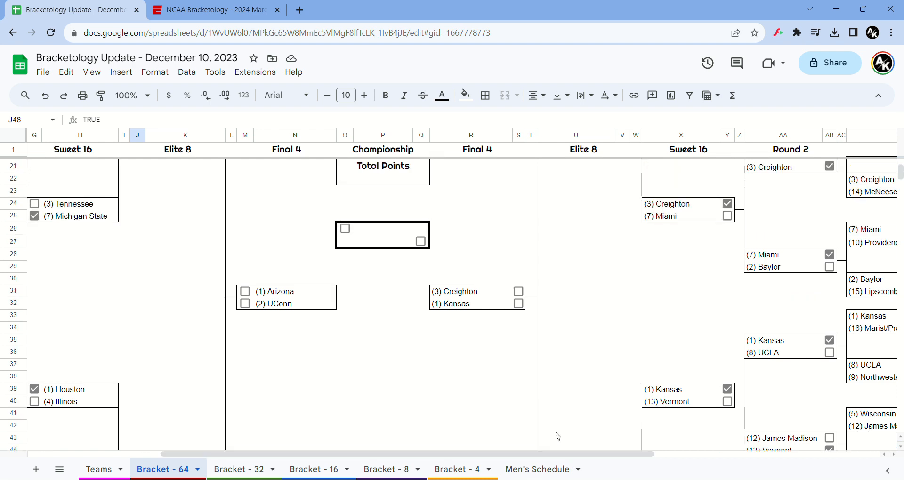
{"action": "mouse_move", "coordinate": [518, 323]}
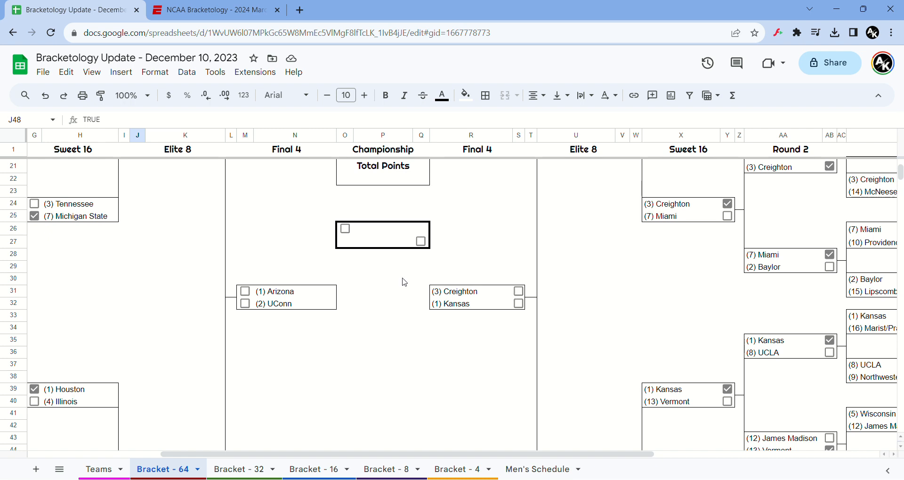
{"action": "mouse_move", "coordinate": [330, 272]}
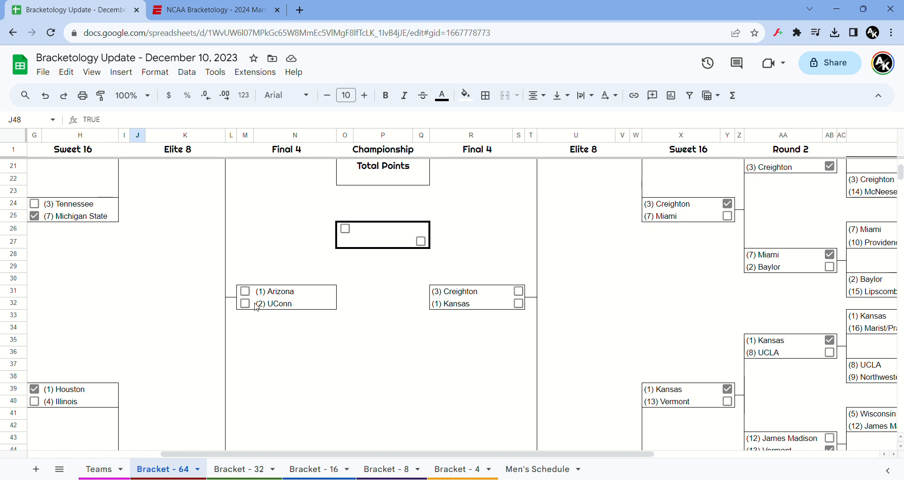
{"action": "left_click", "coordinate": [244, 291]}
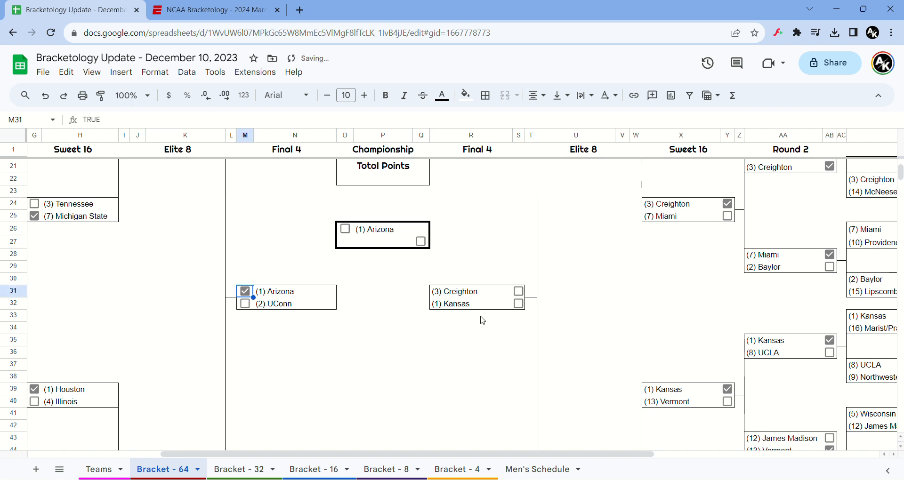
{"action": "left_click", "coordinate": [518, 303]}
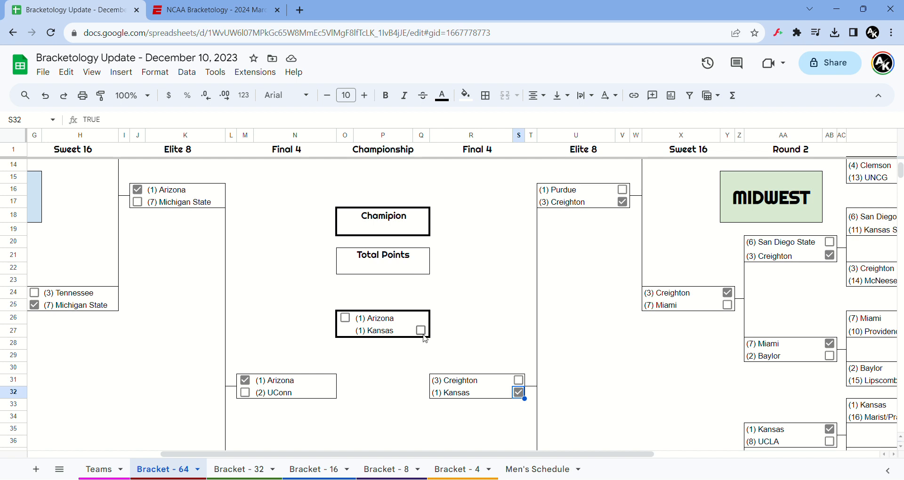
Step: Crown Arizona champion and enter 6 as the Total Points tiebreaker
{"action": "left_click", "coordinate": [345, 318]}
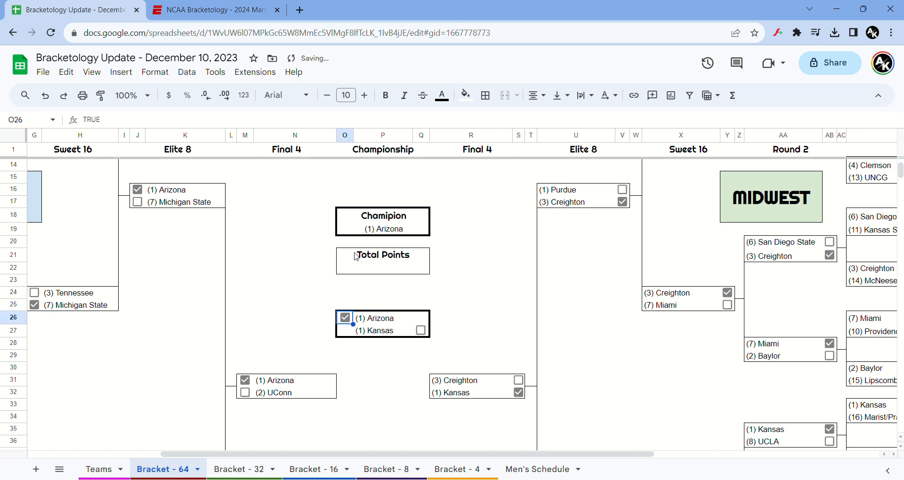
{"action": "left_click", "coordinate": [382, 271]}
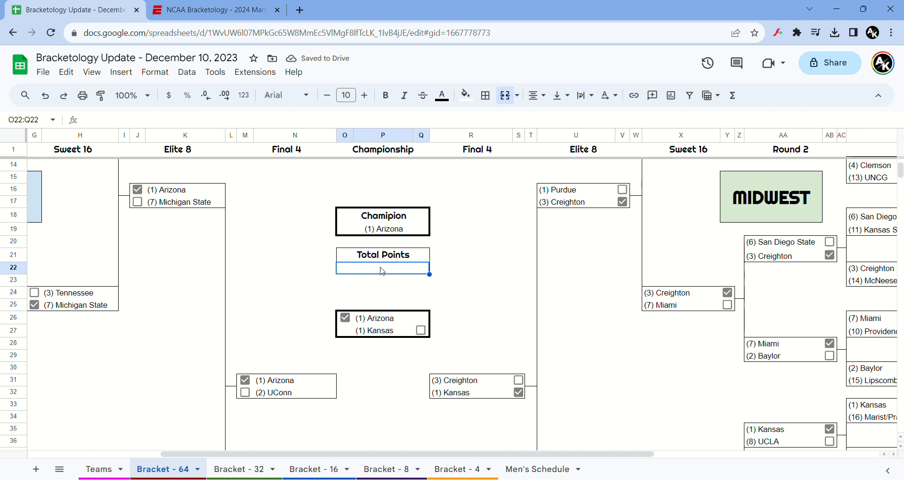
{"action": "type", "text": "6"}
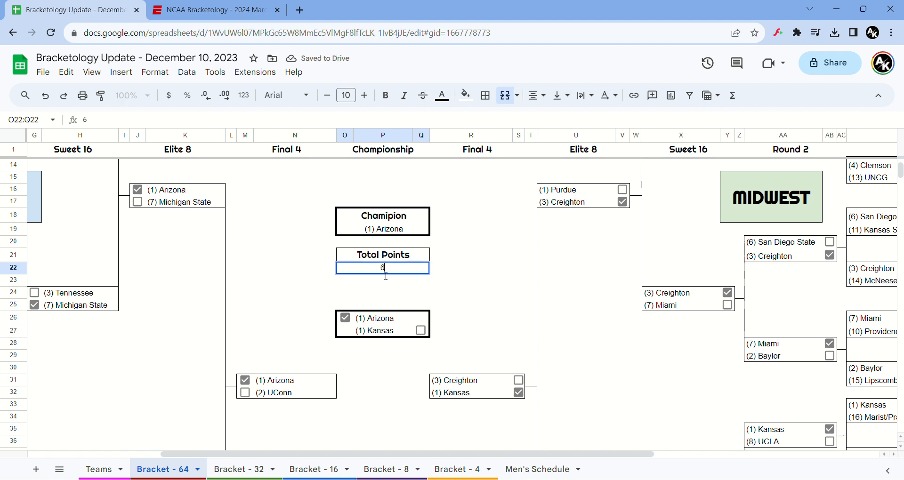
{"action": "key", "text": "Enter"}
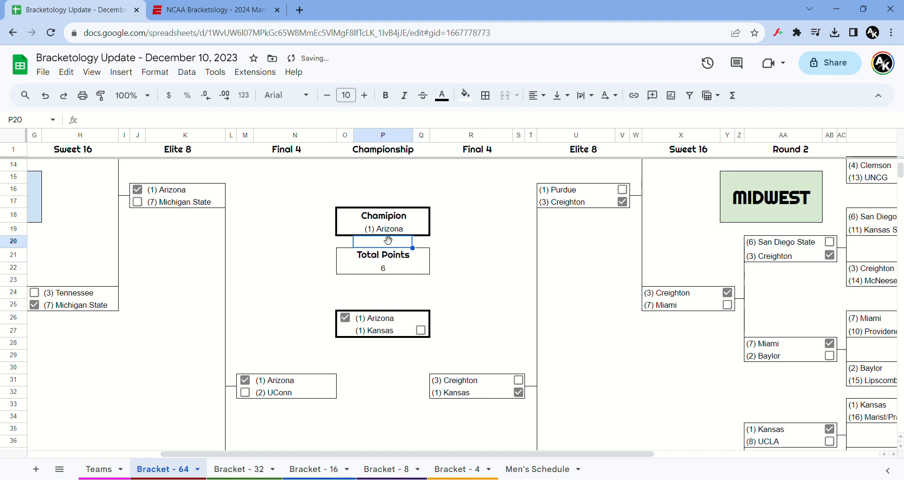
{"action": "left_click", "coordinate": [383, 229]}
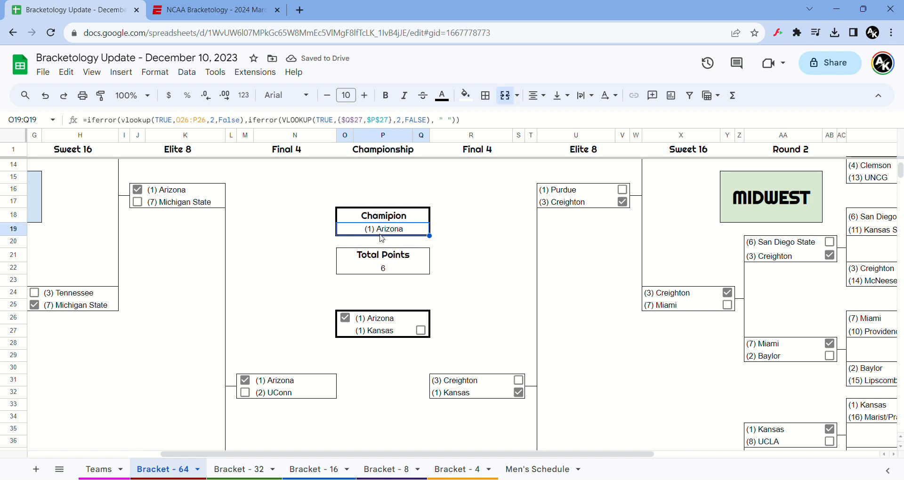